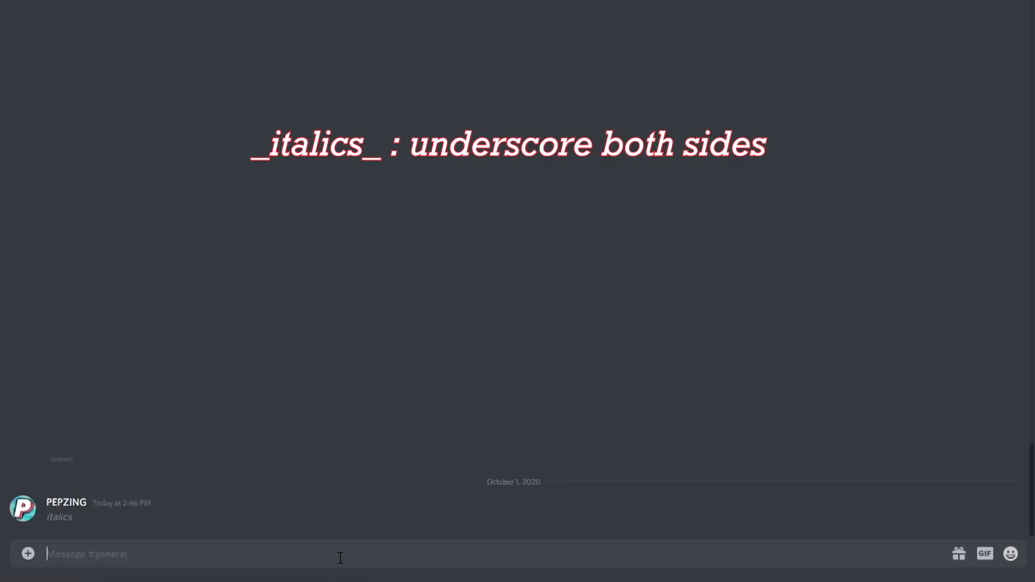
- Send a normal message, then *italics*, **bold** and an underlined message to #general
key(Return)
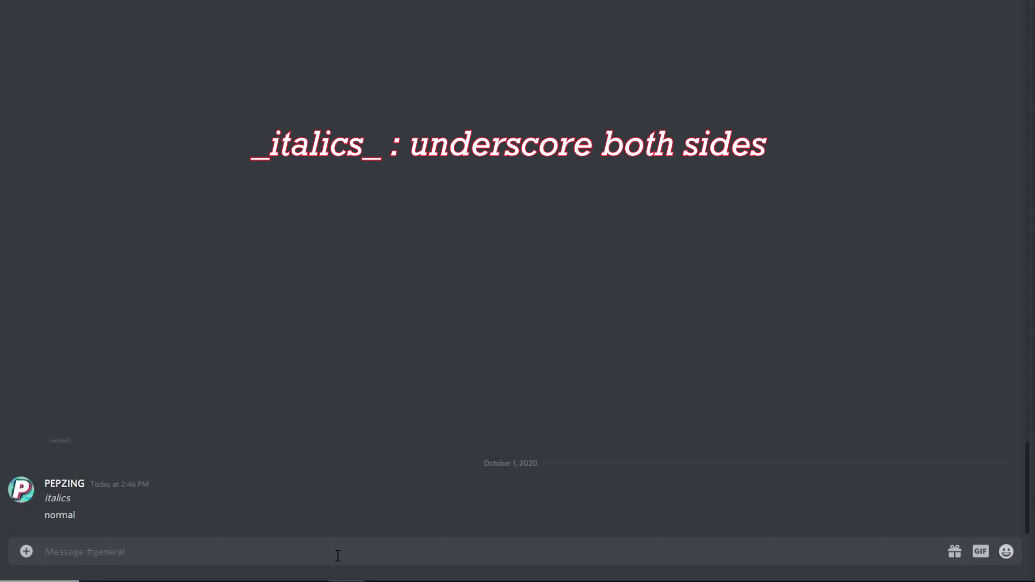
text(*italics*)
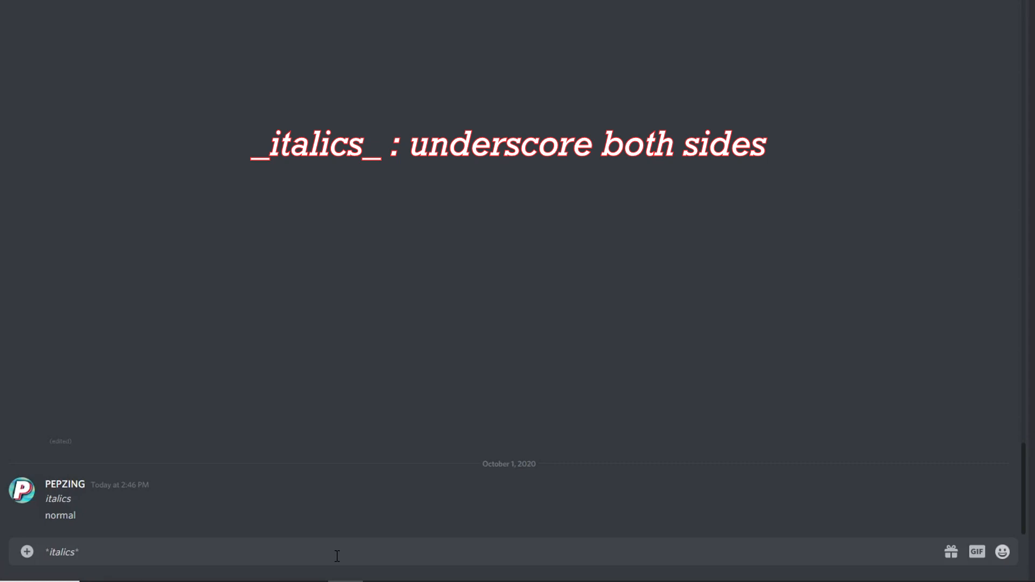
key(Return)
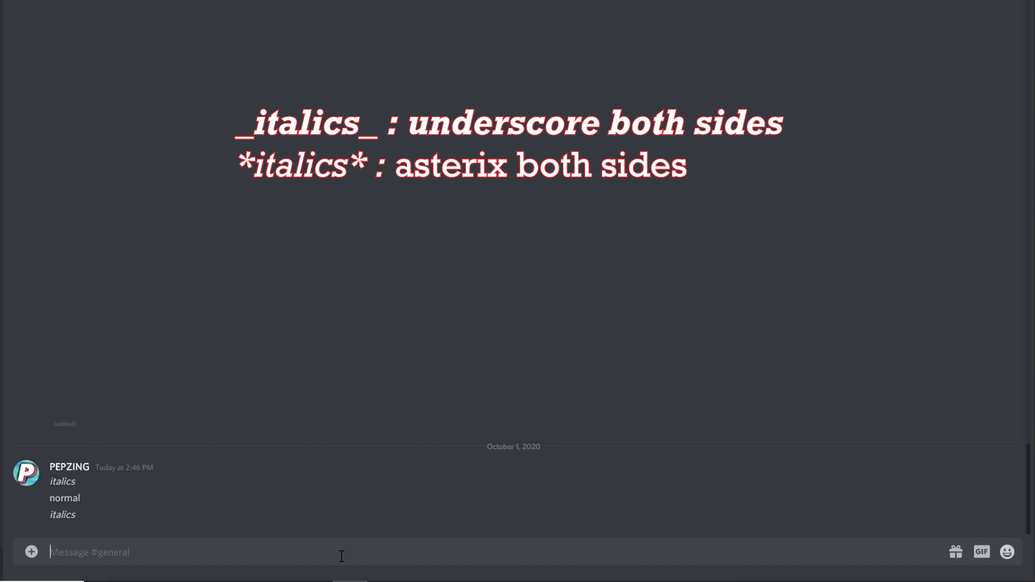
text(**bold**)
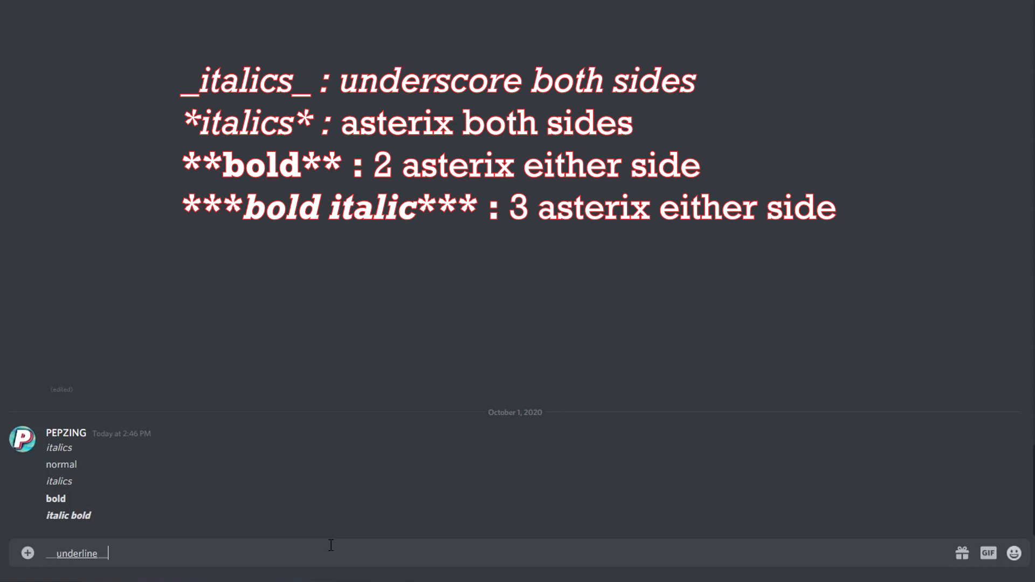
key(Return)
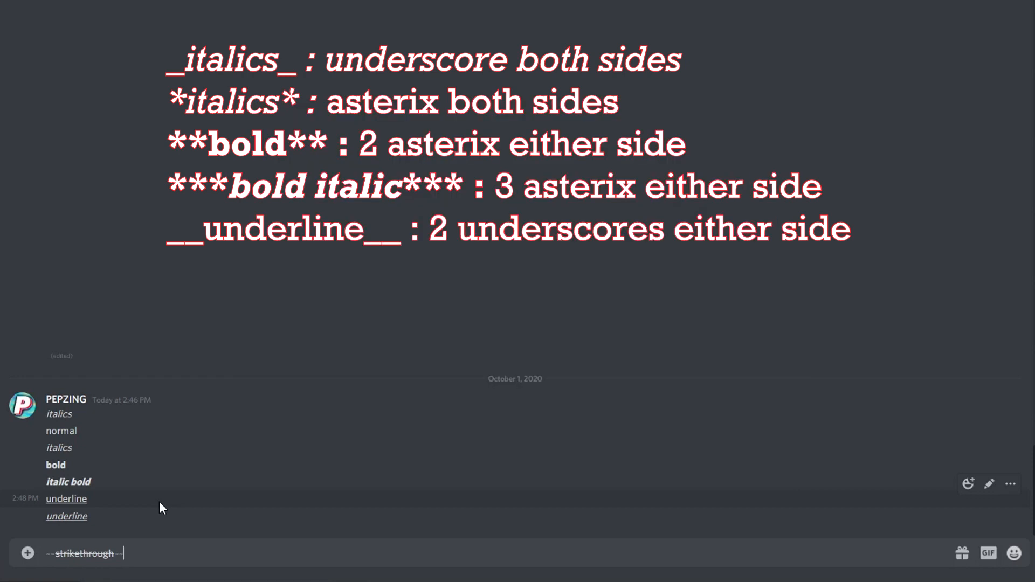
- Send the ~~strikethrough~~ message and a ||spoiler|| message to #general
key(Return)
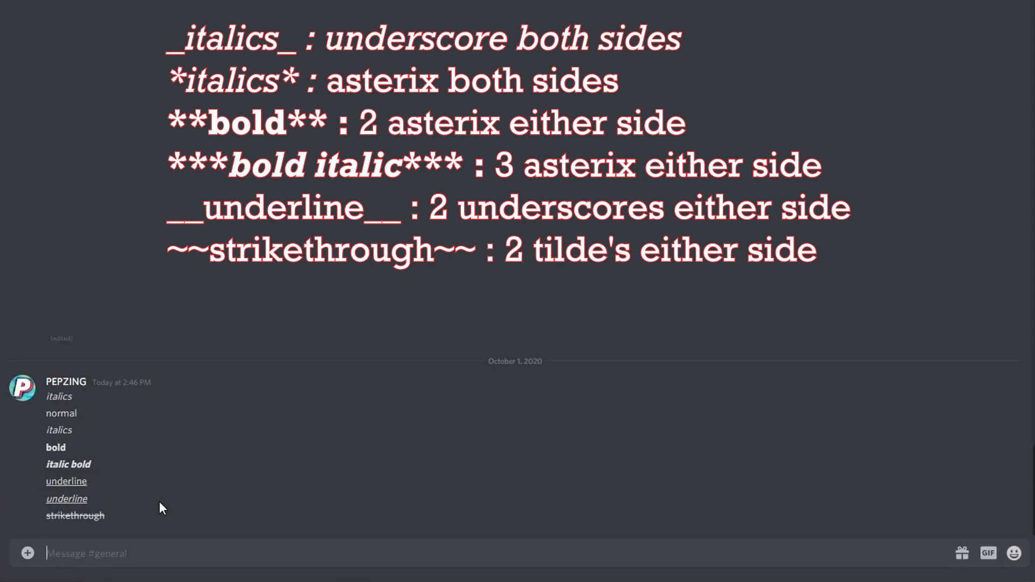
text(||spolier ||)
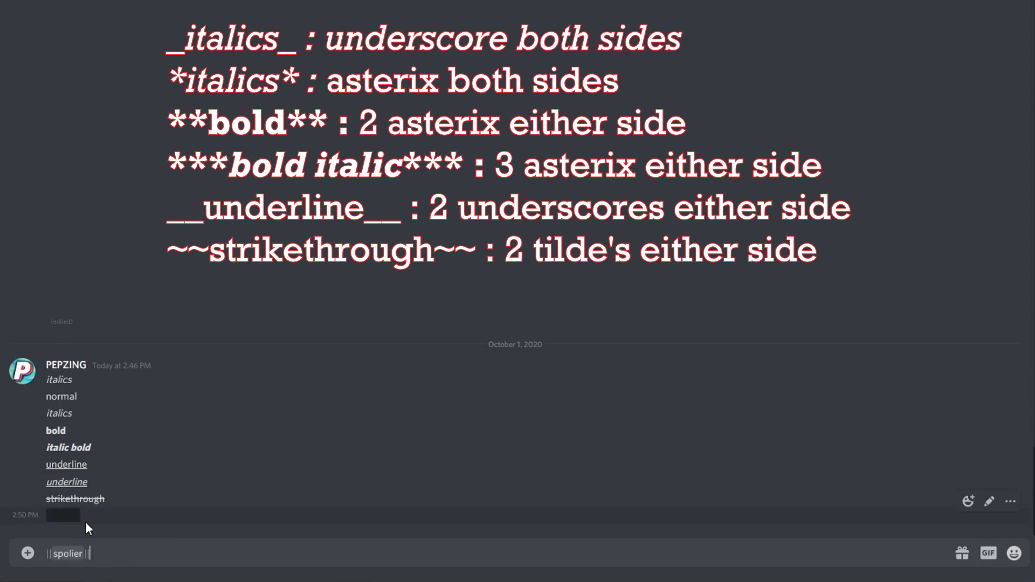
mouse_move(77, 521)
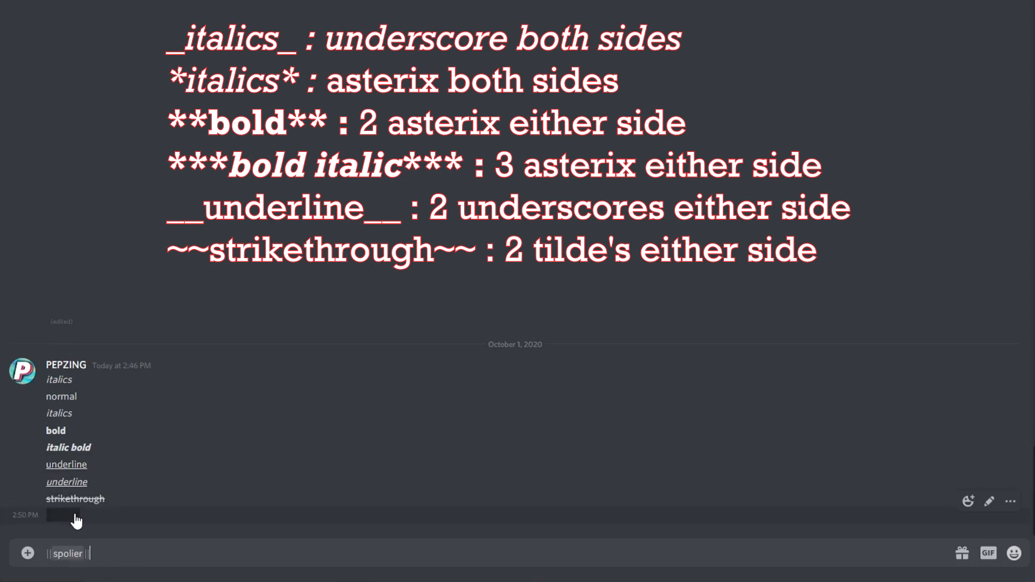
mouse_move(121, 520)
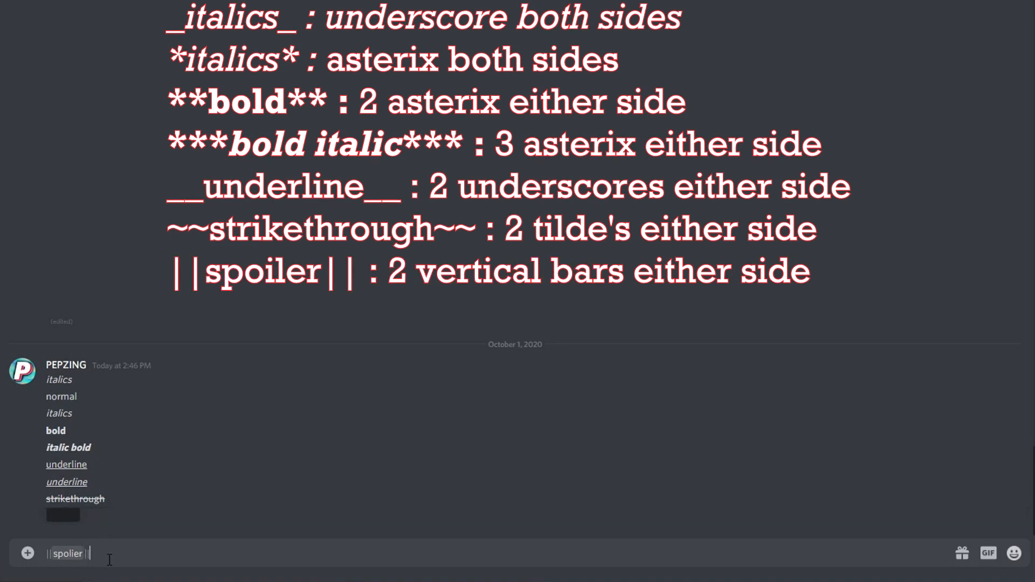
key(Return)
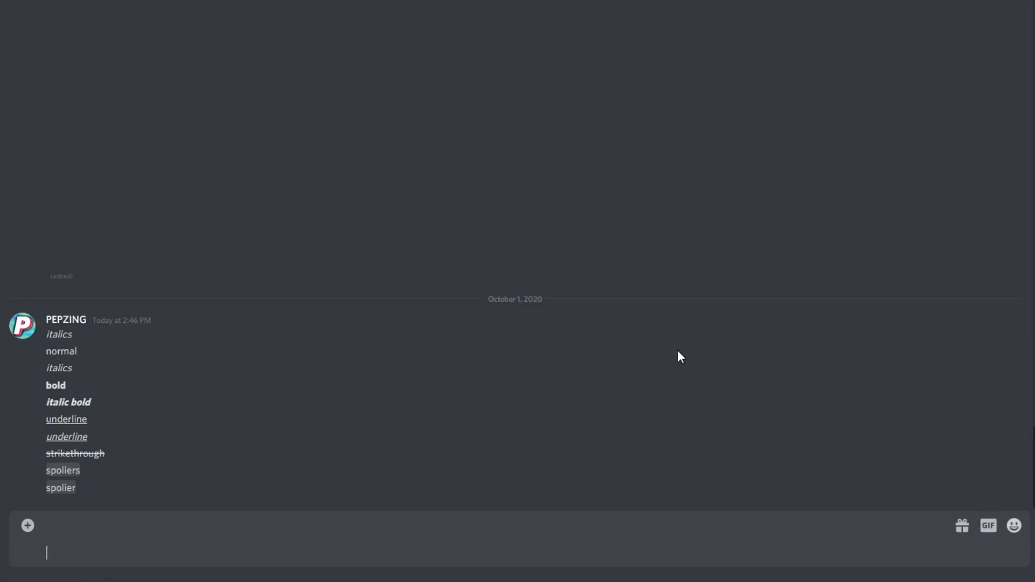
- Send `highlighted` wrapped in backticks so it renders as inline code
text(`highlighted`)
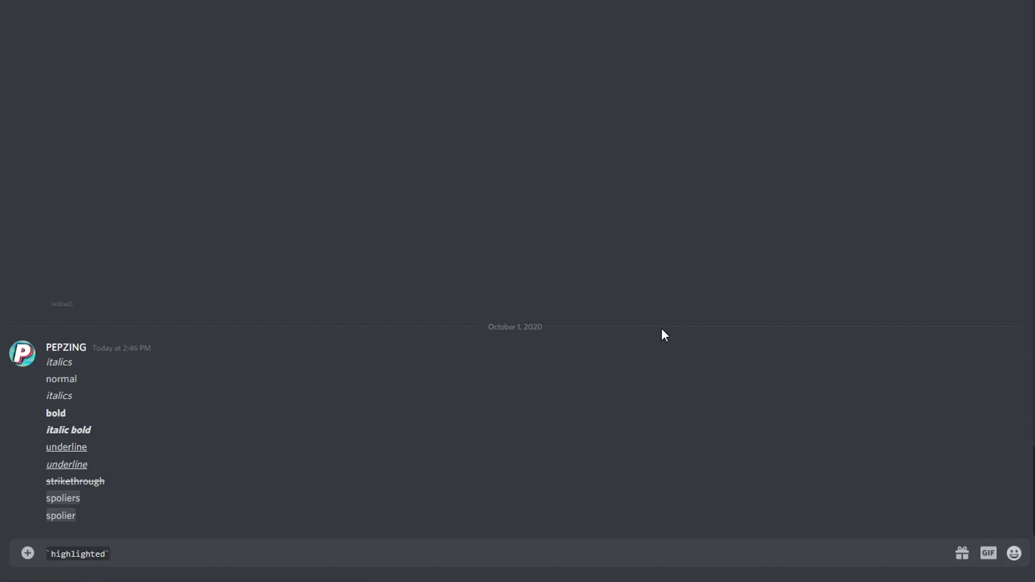
key(Return)
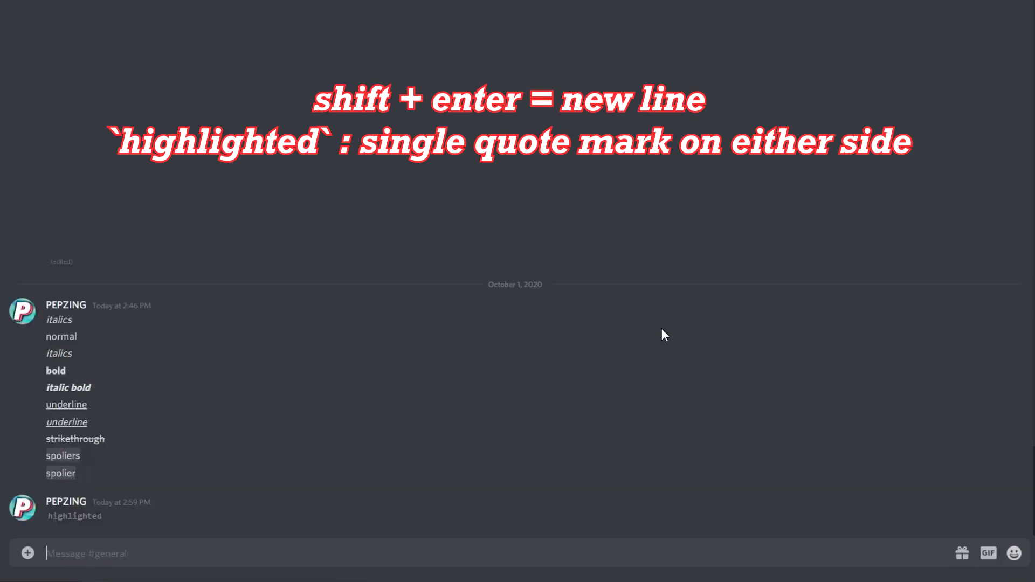
mouse_move(176, 483)
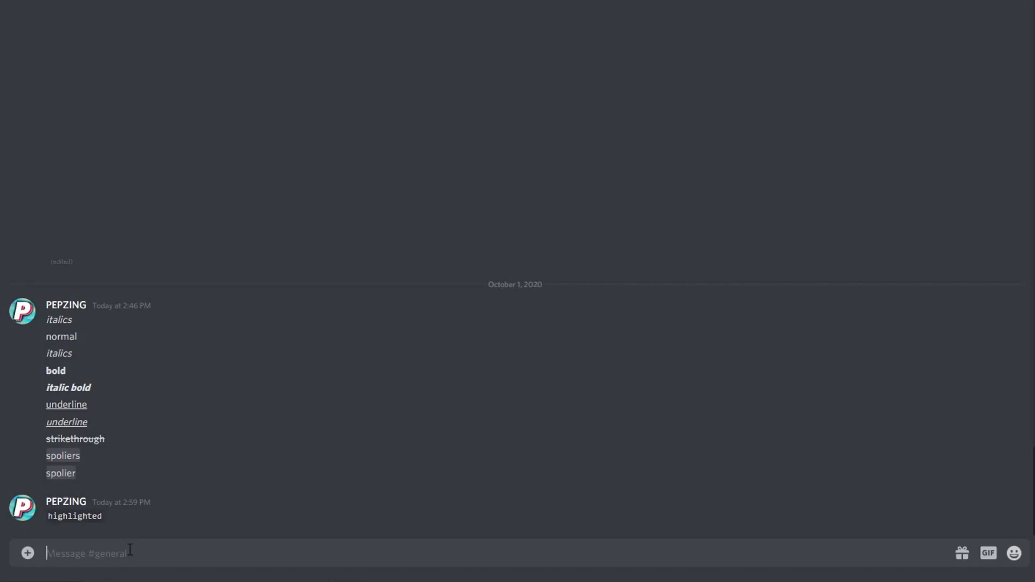
- Post the table-flip emoticon using the /tableflip slash command
text(/)
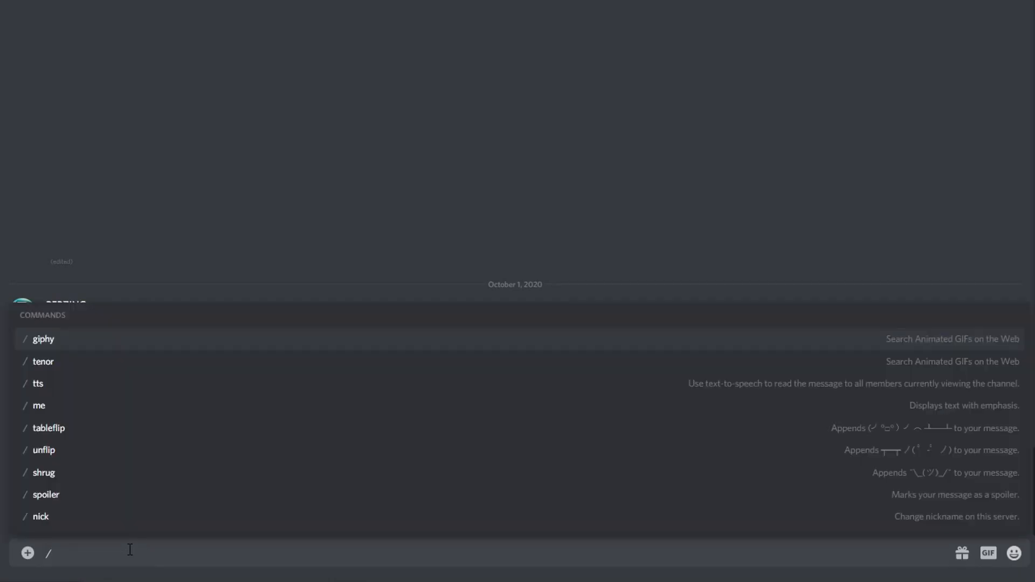
mouse_move(119, 543)
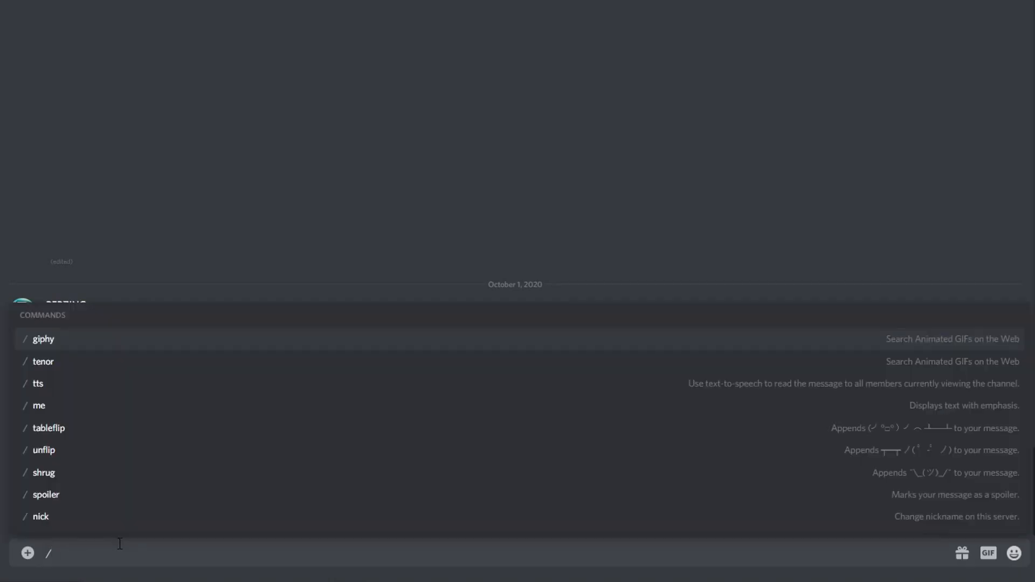
mouse_move(74, 502)
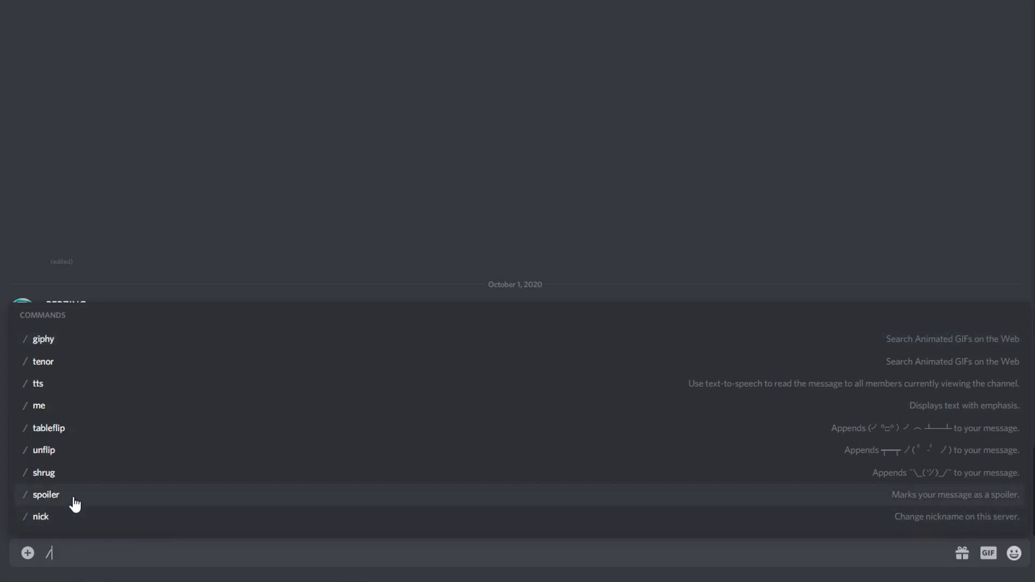
mouse_move(146, 431)
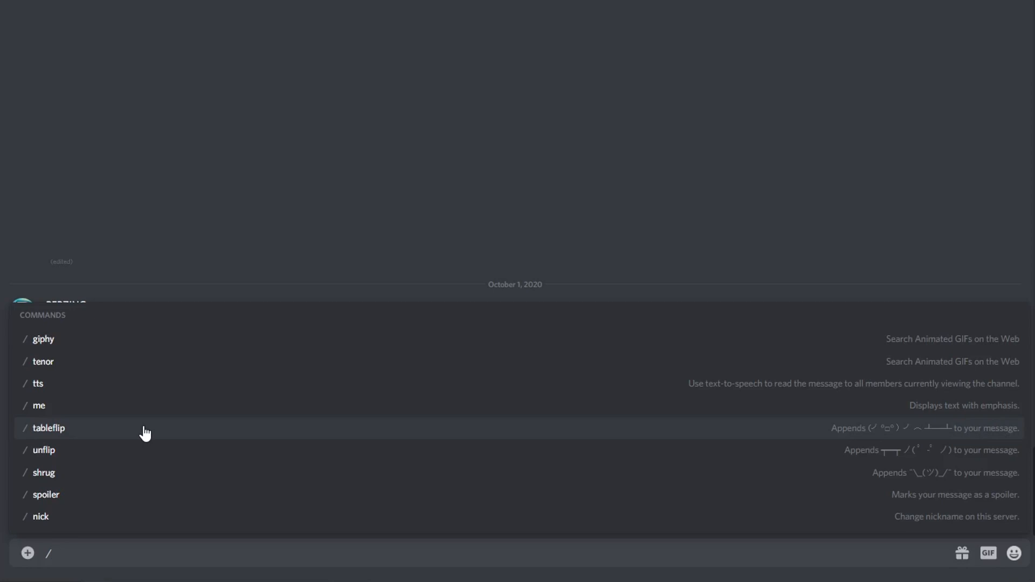
click(49, 428)
text(\)
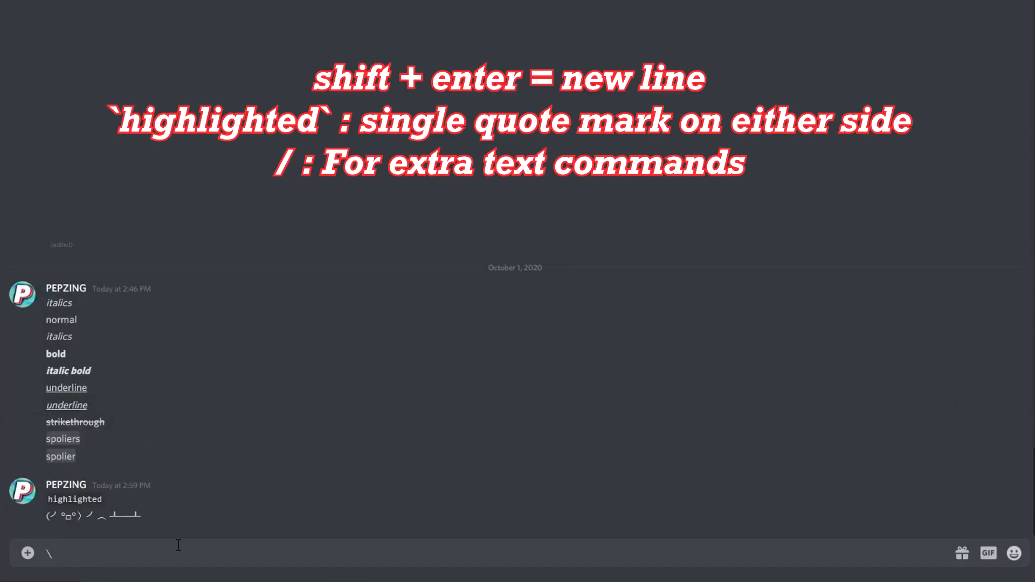
- Send '*not italics*' with escaped asterisks, then compose \**test* with a partly escaped asterisk
text(*not italics*)
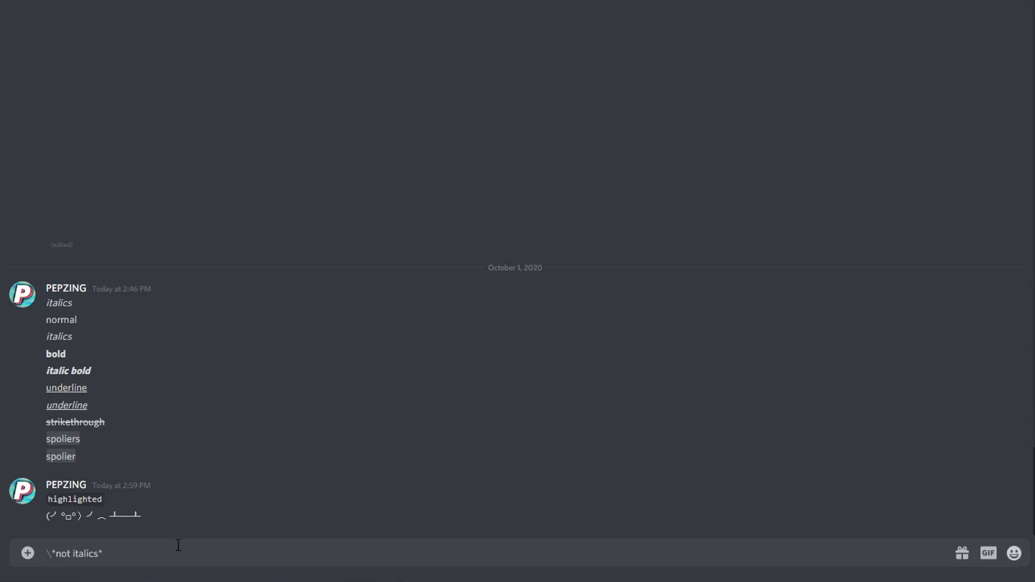
mouse_move(62, 562)
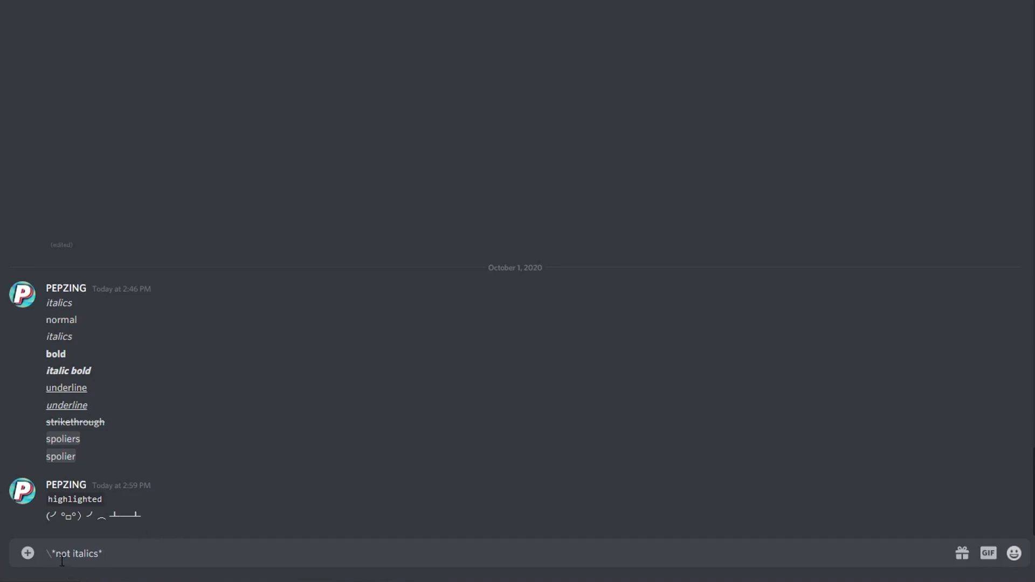
mouse_move(104, 555)
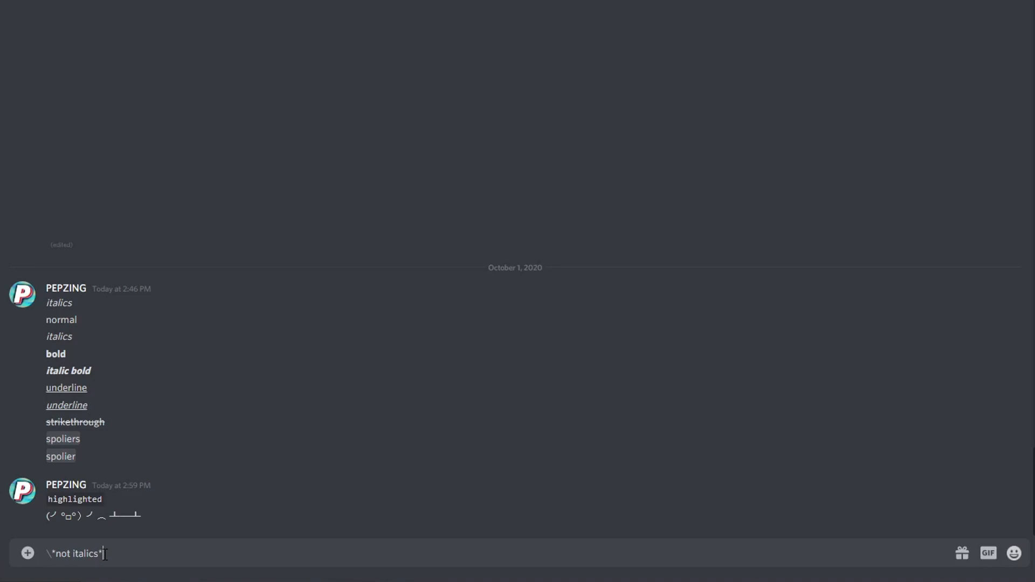
key(Return)
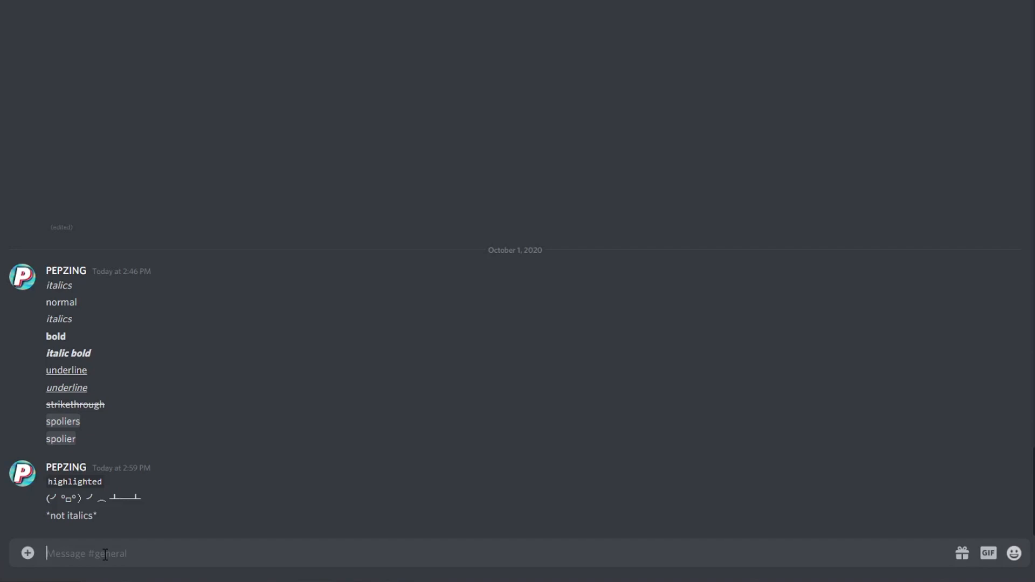
text(\**test*)
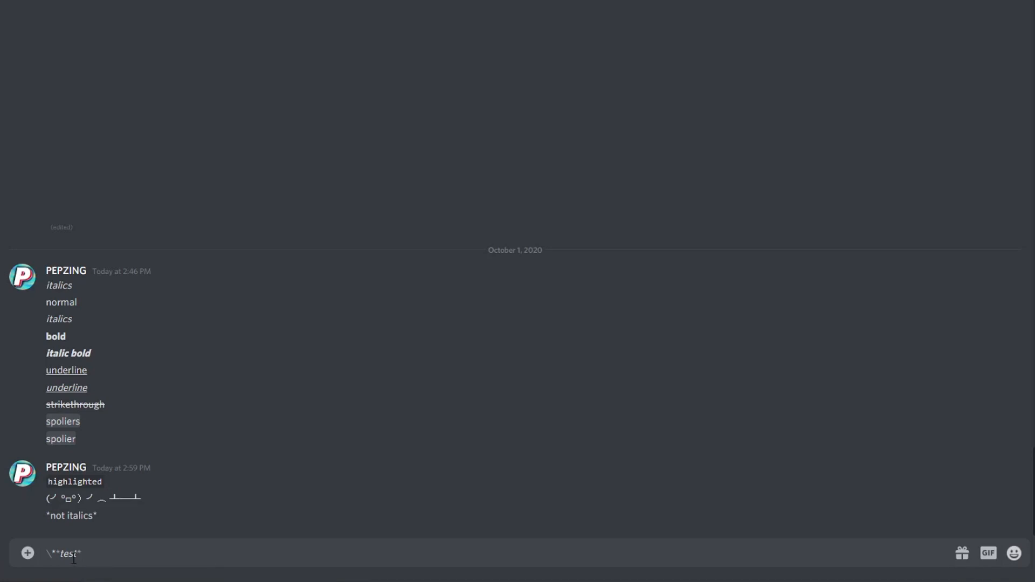
mouse_move(85, 549)
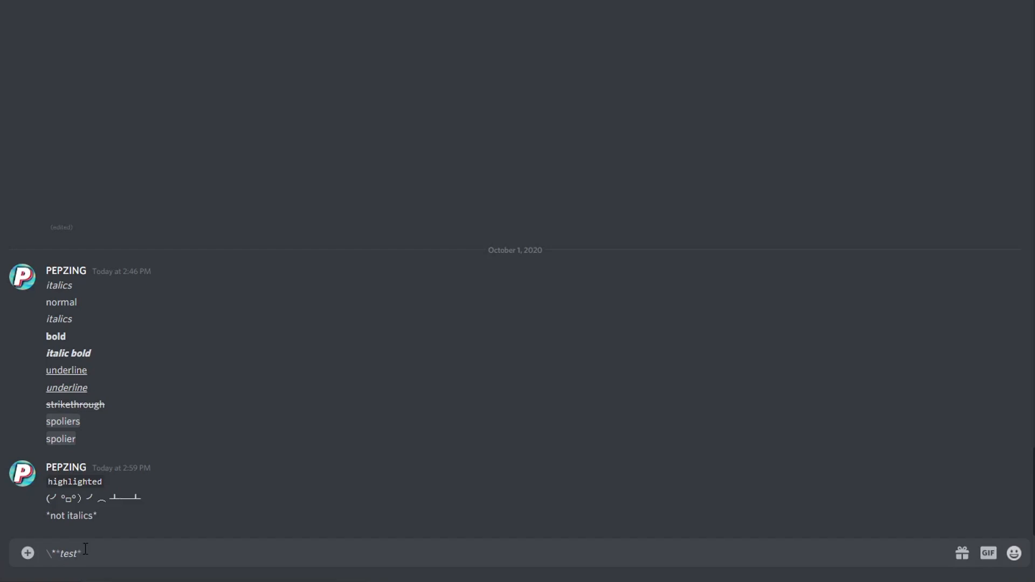
mouse_move(90, 555)
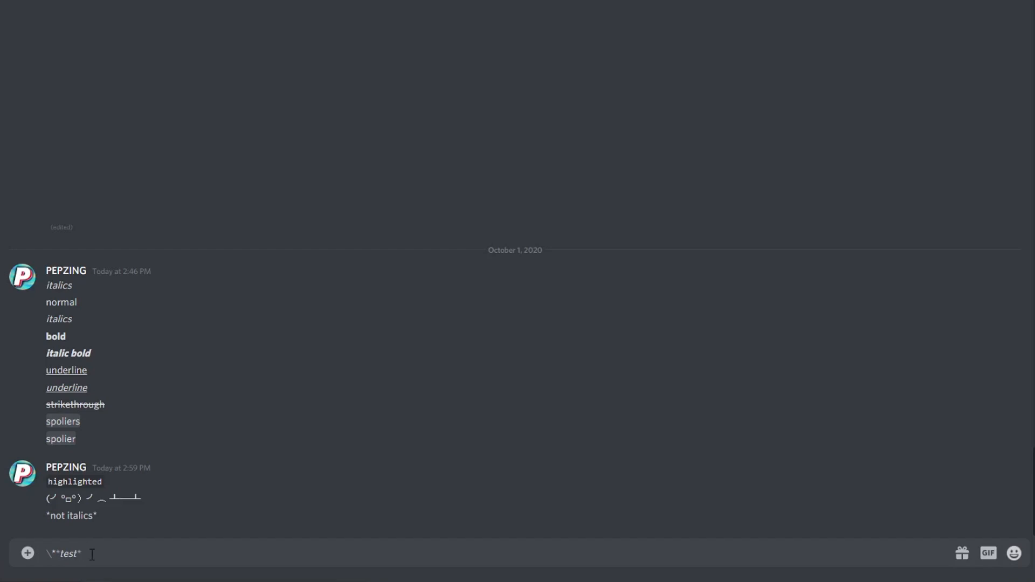
mouse_move(44, 556)
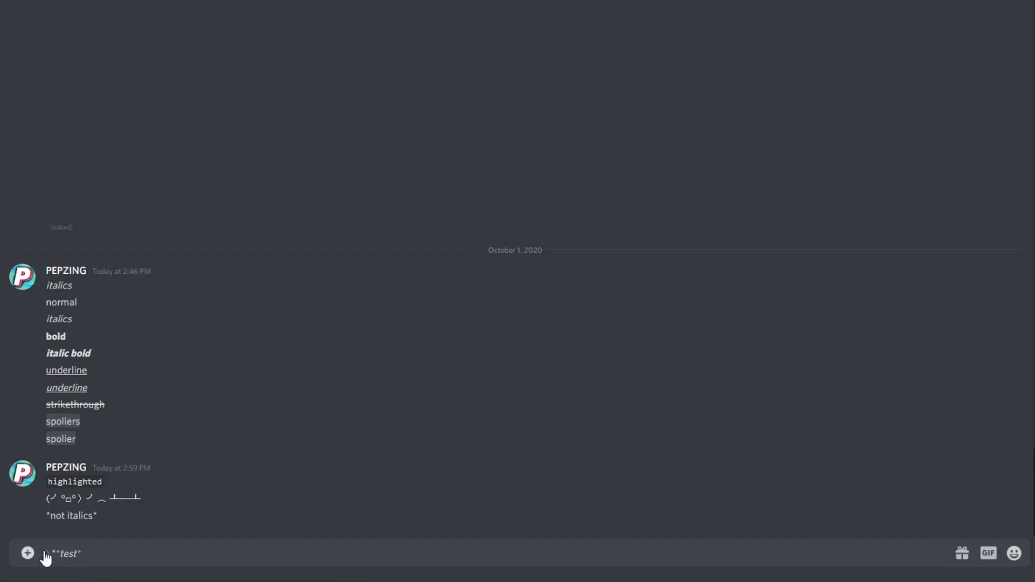
text(\)
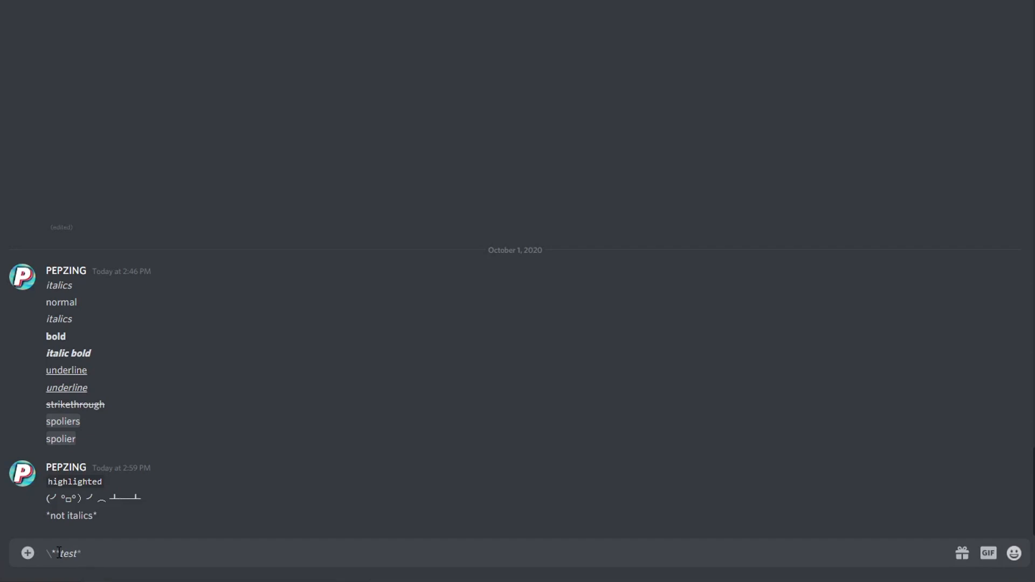
text(*)
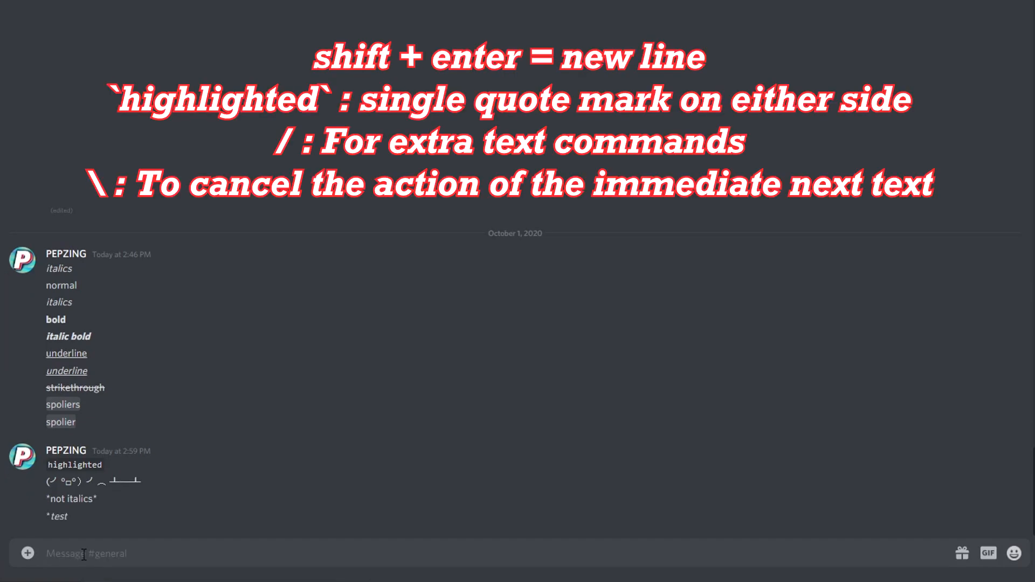
mouse_move(59, 517)
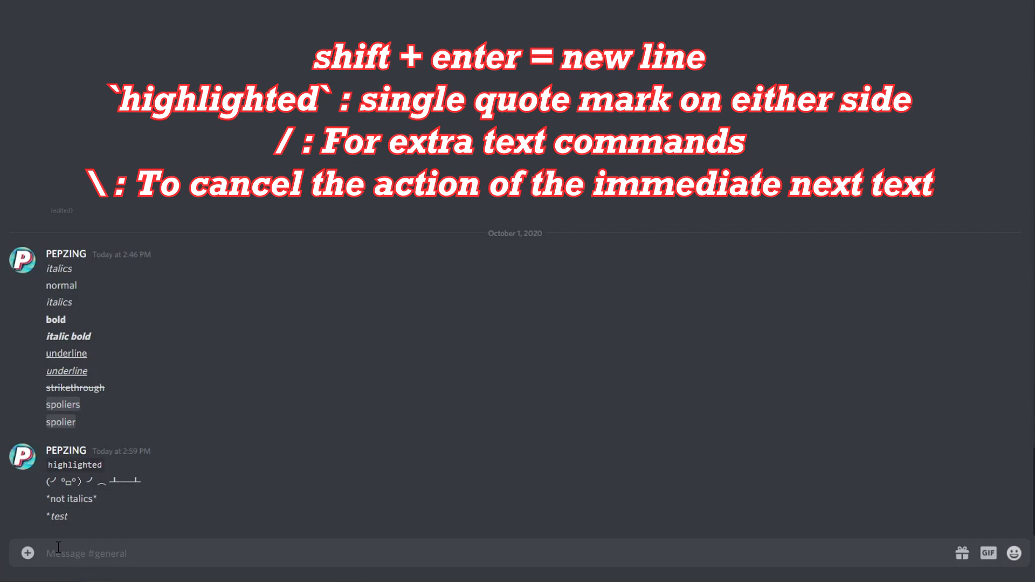
mouse_move(207, 557)
text(||~~___***(╯°□°) ╯︵ ┻━┻***___~~||)
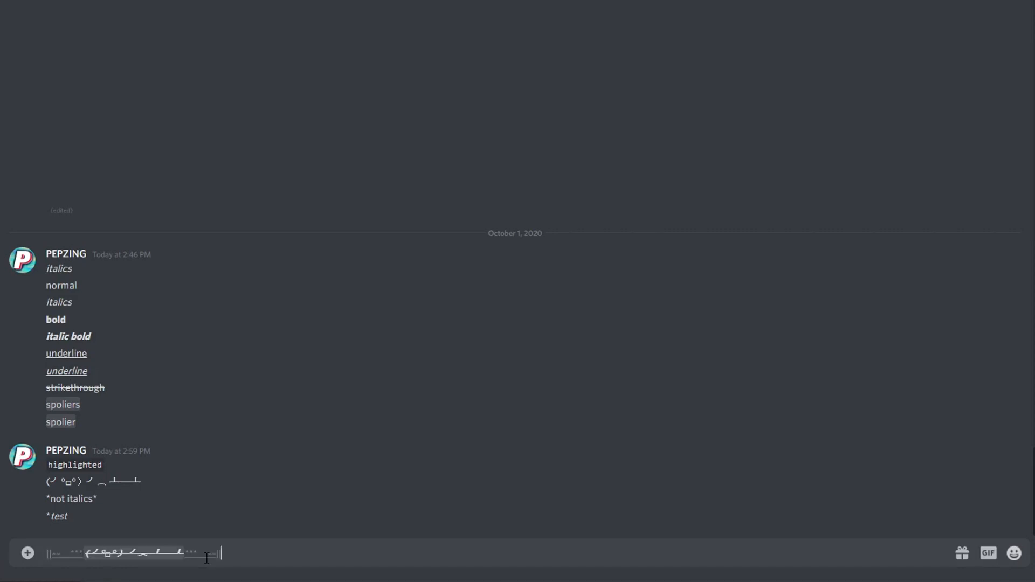
mouse_move(290, 549)
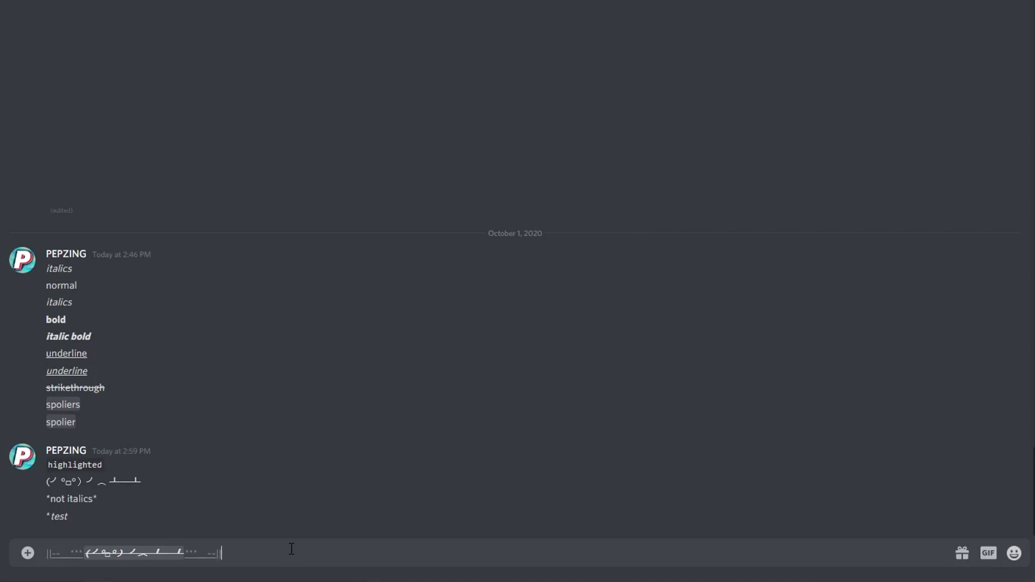
mouse_move(215, 319)
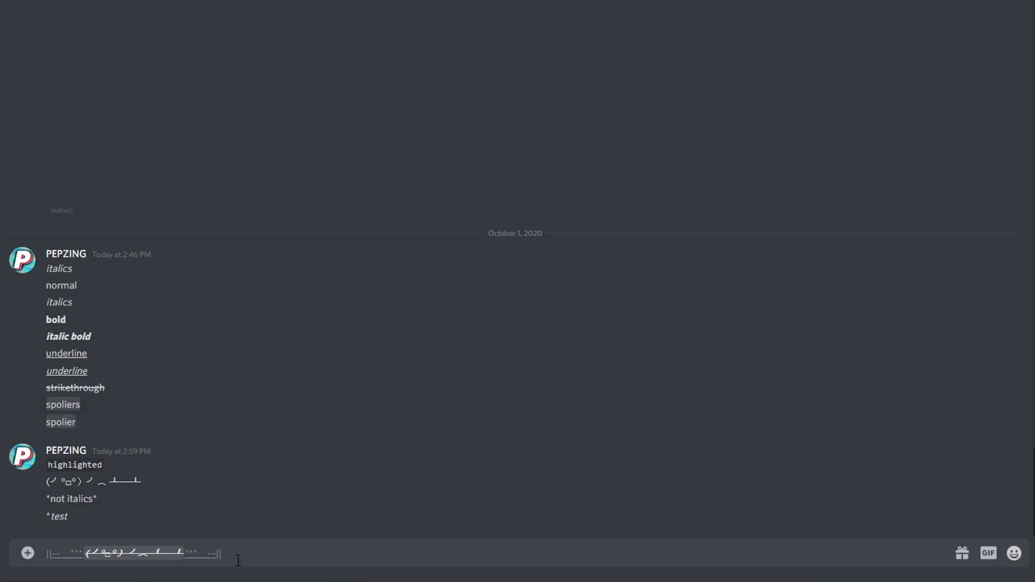
- Send the table-flip emoticon with stacked spoiler, underline, bold and strikethrough markdown
key(Return)
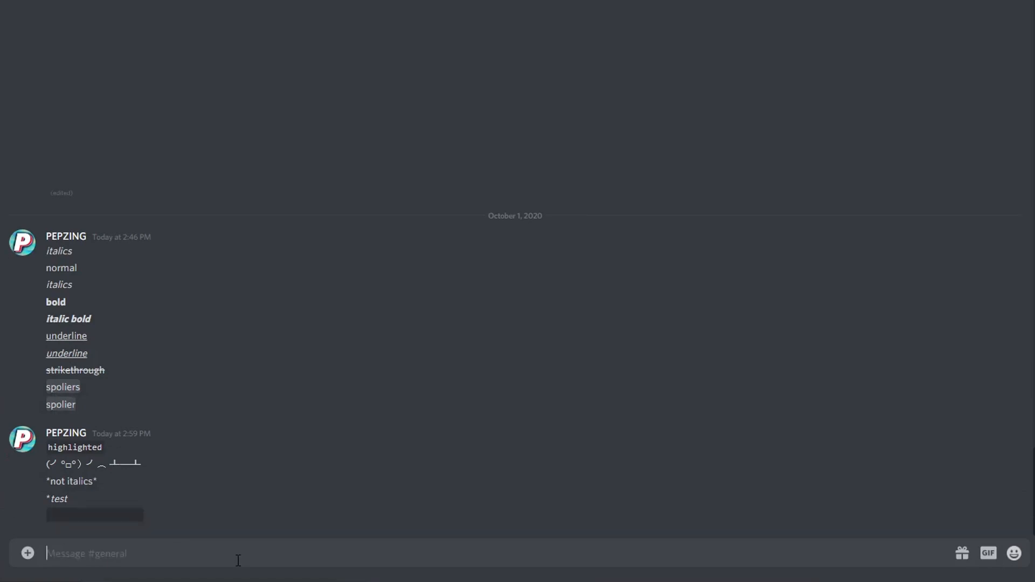
mouse_move(133, 532)
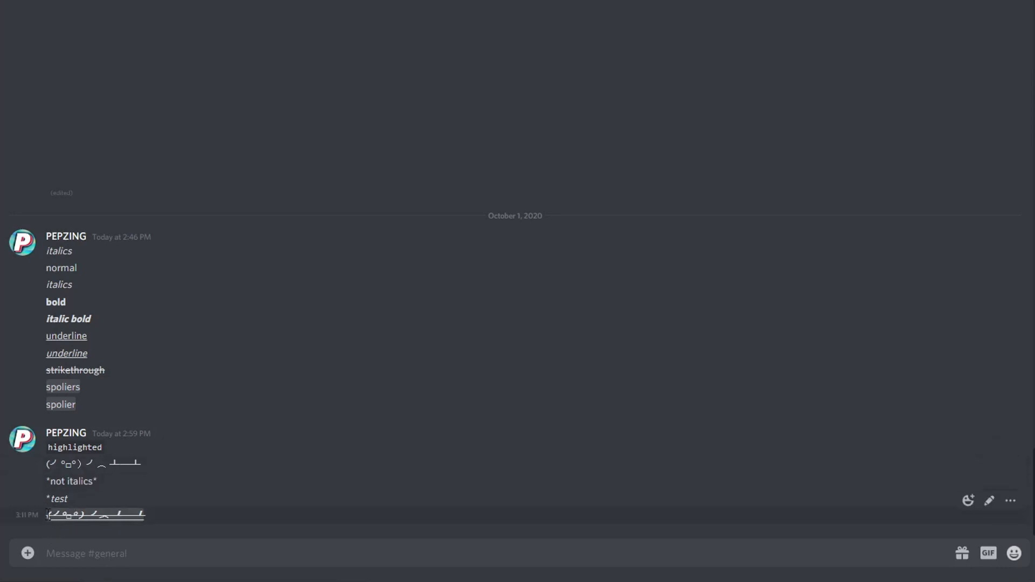
text(>)
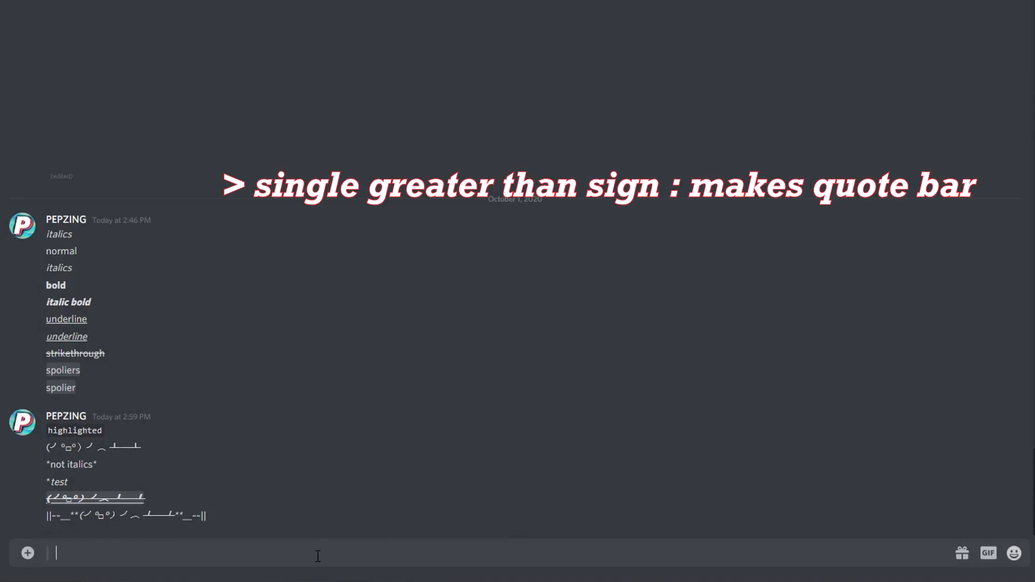
- Post a message starting with > so 'quote' shows with a quote bar
text(quote)
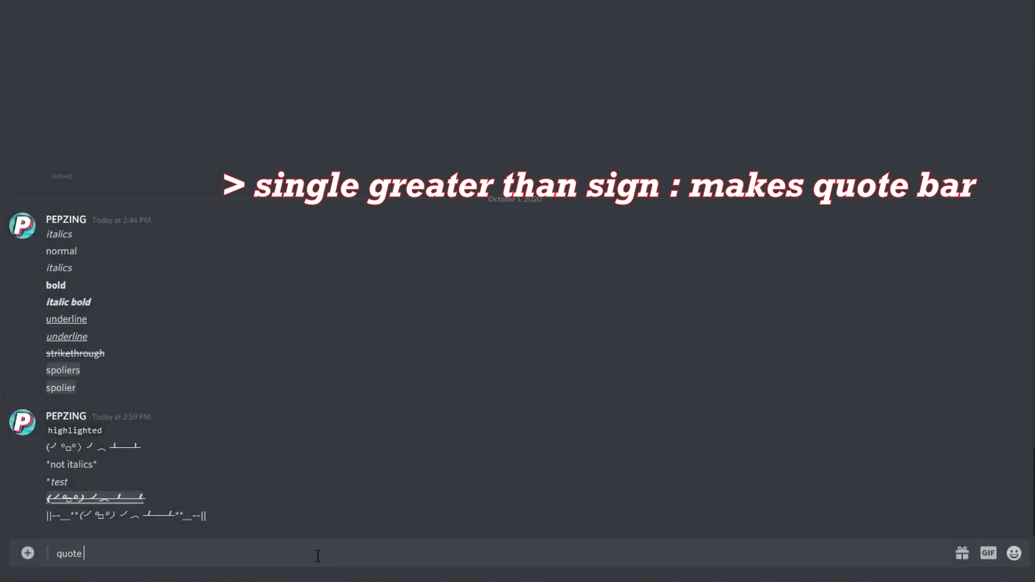
key(enter)
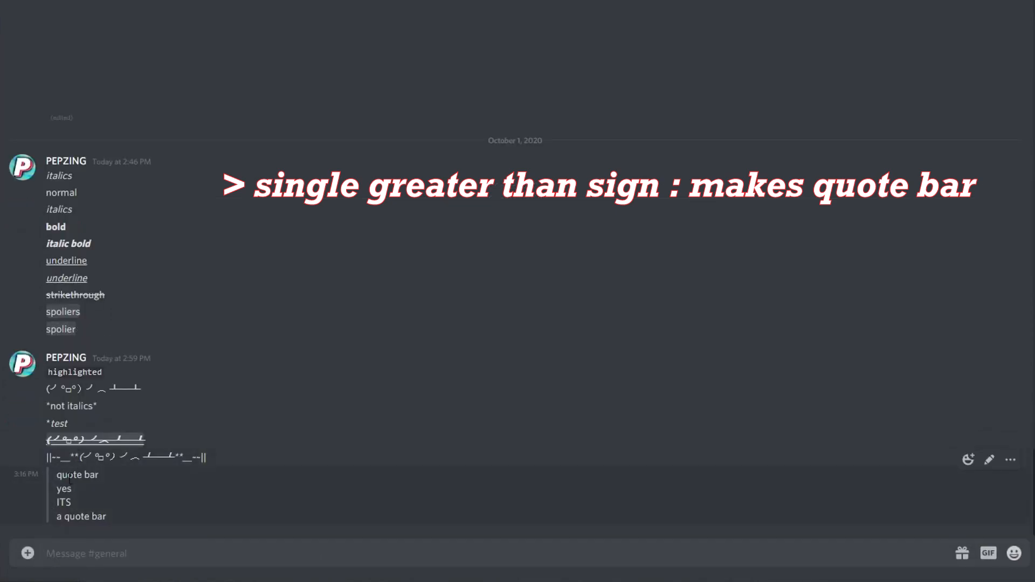
mouse_move(121, 506)
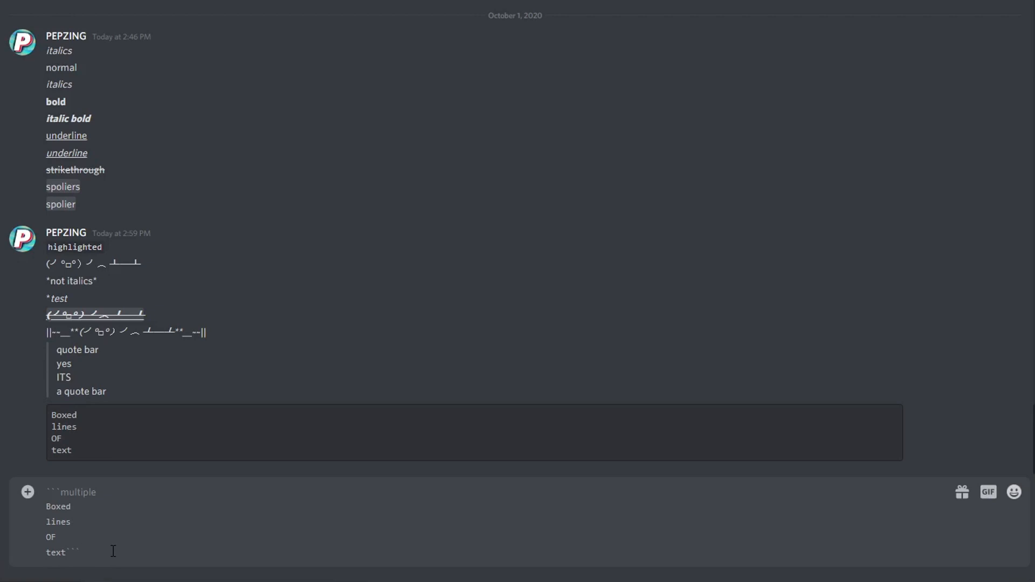
mouse_move(118, 472)
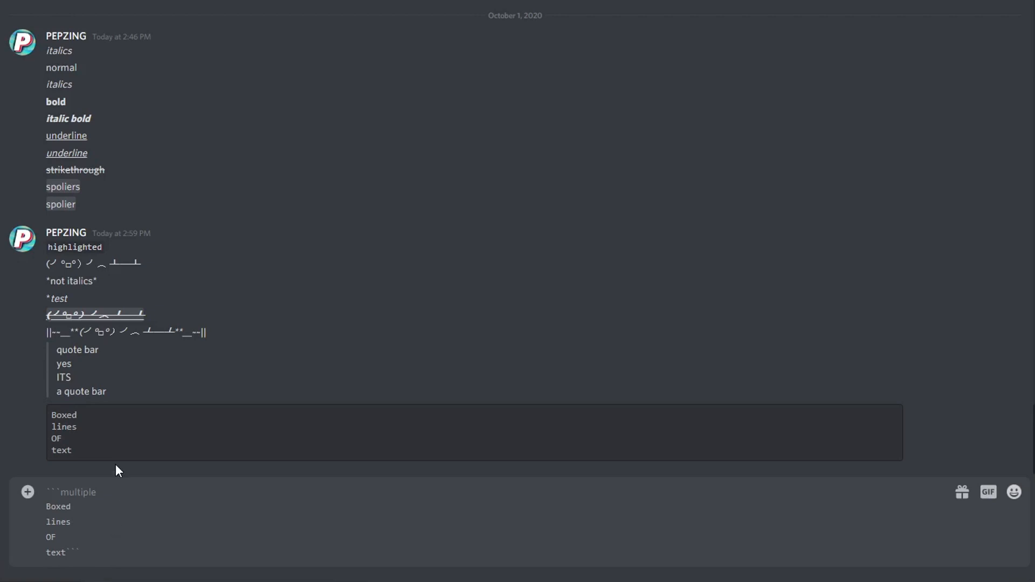
mouse_move(121, 262)
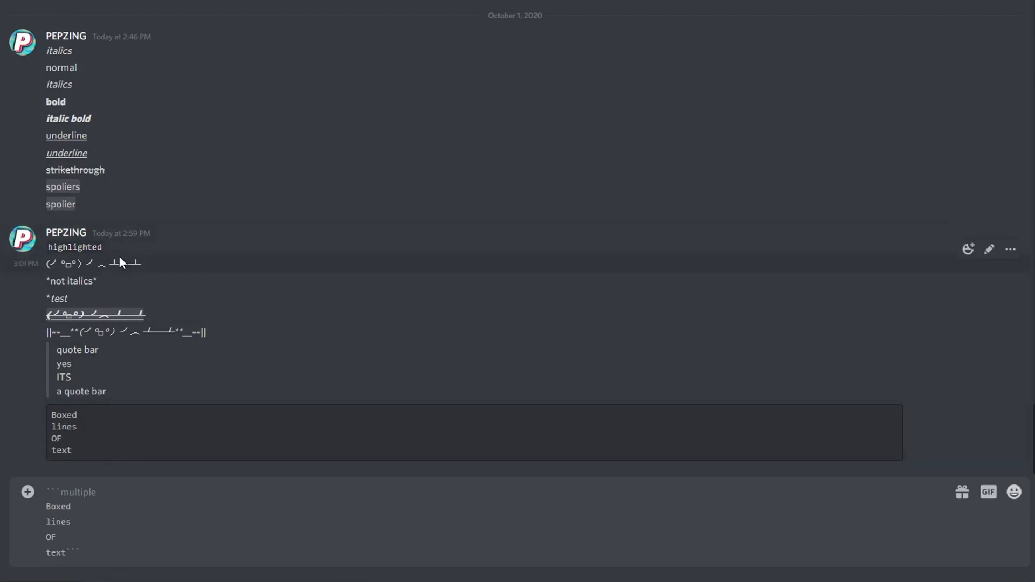
mouse_move(333, 449)
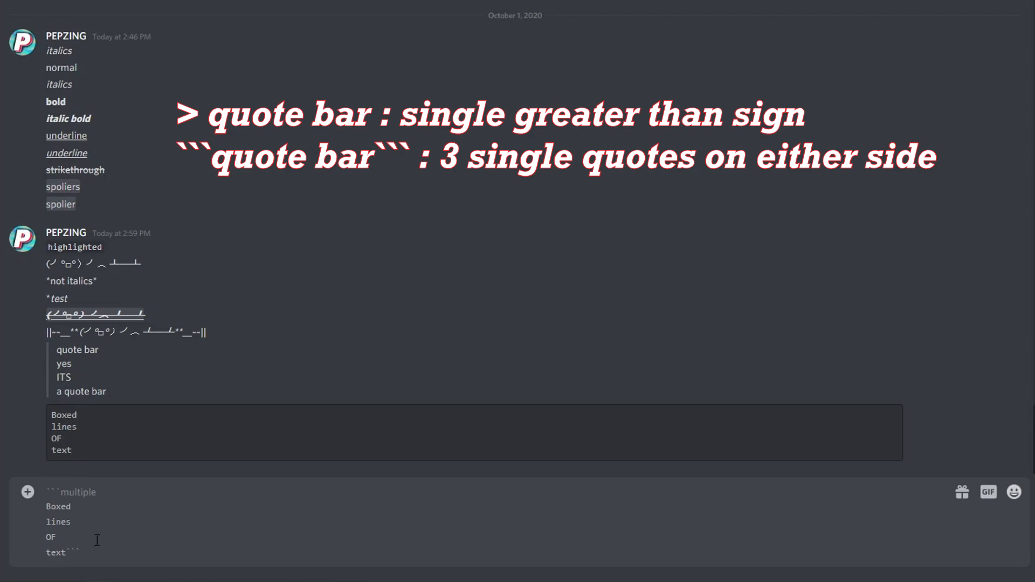
mouse_move(81, 504)
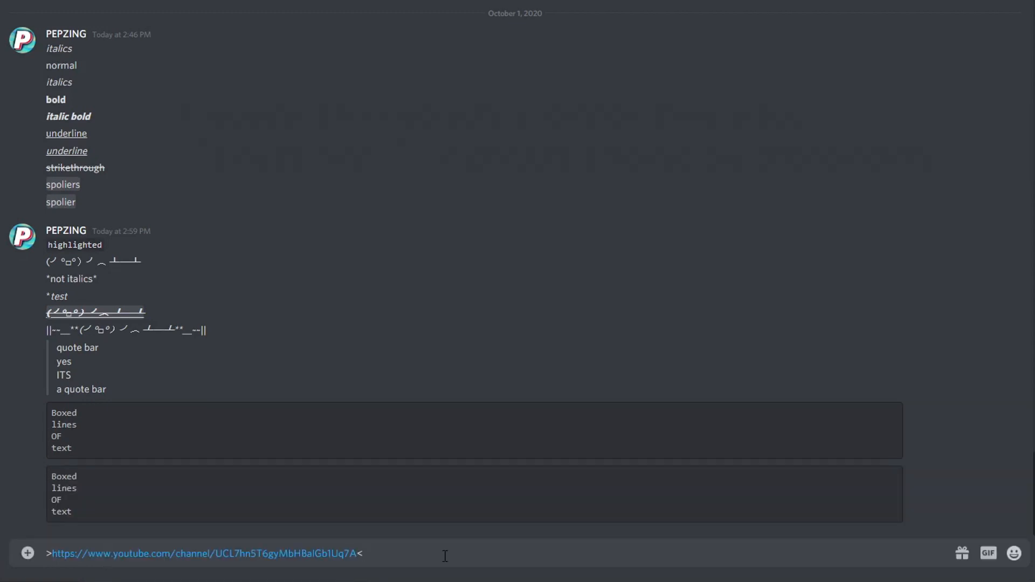
- Post the YouTube channel link with its preview, then again in < > without an embed
key(Return)
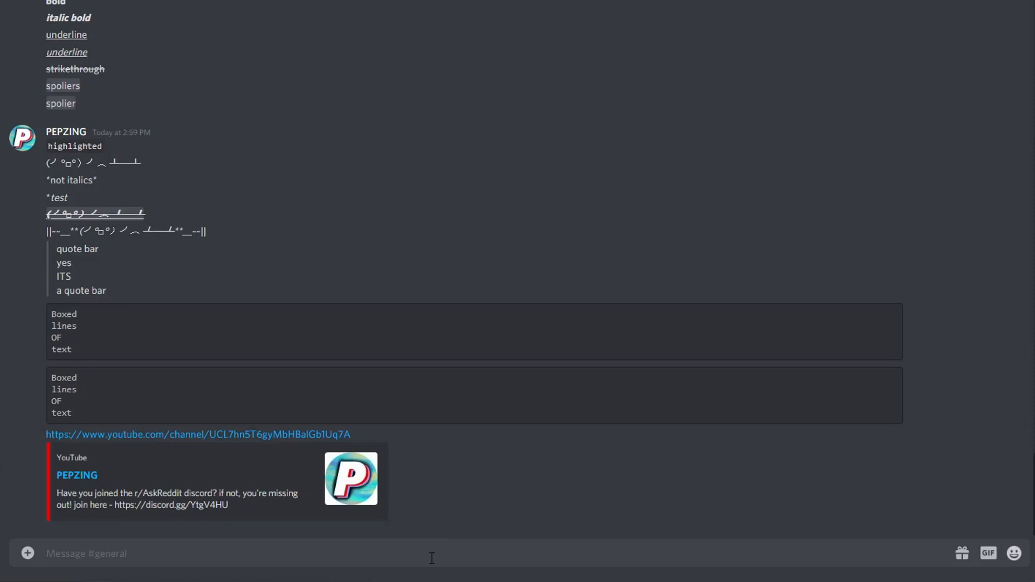
mouse_move(403, 485)
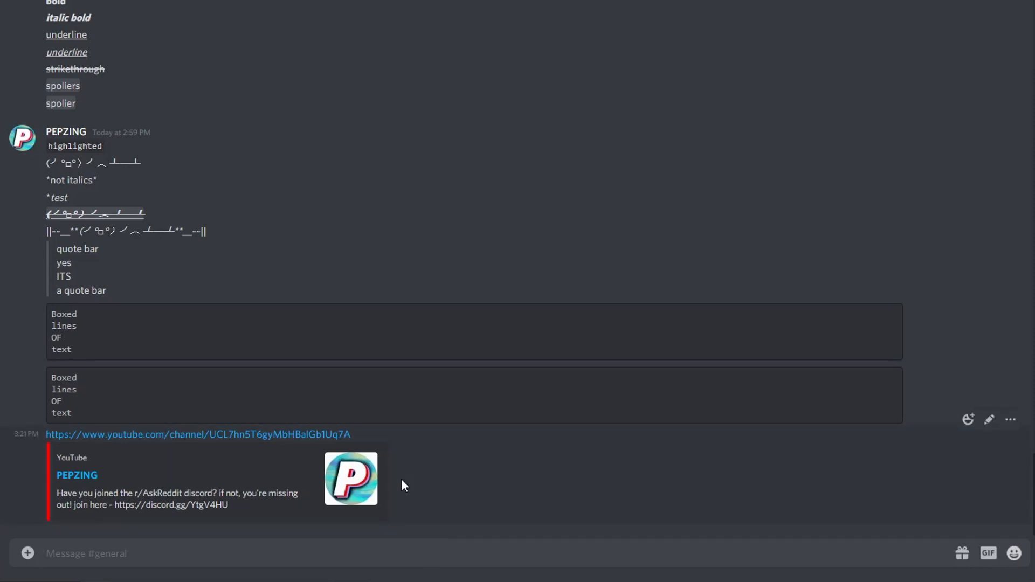
mouse_move(325, 514)
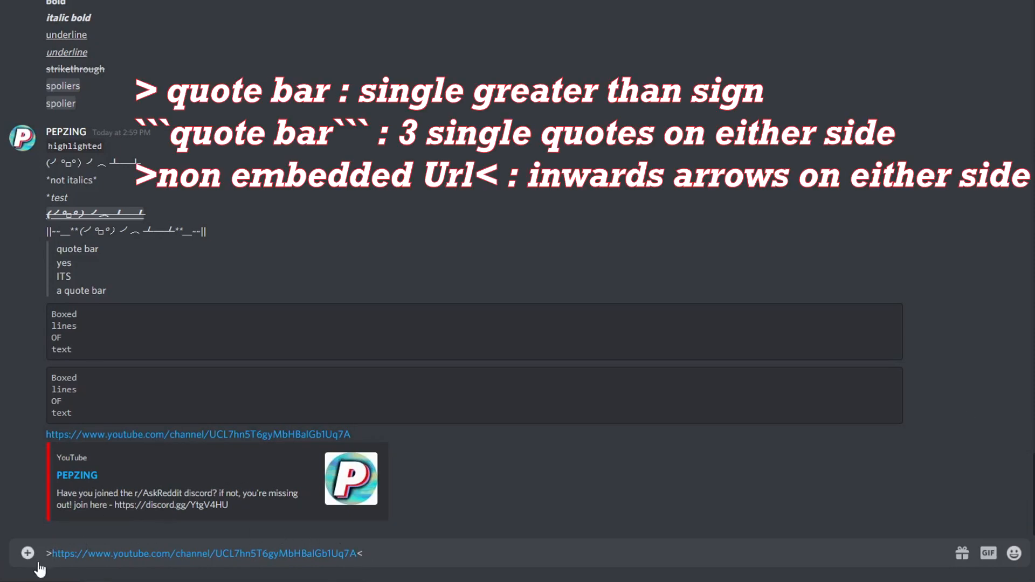
mouse_move(417, 567)
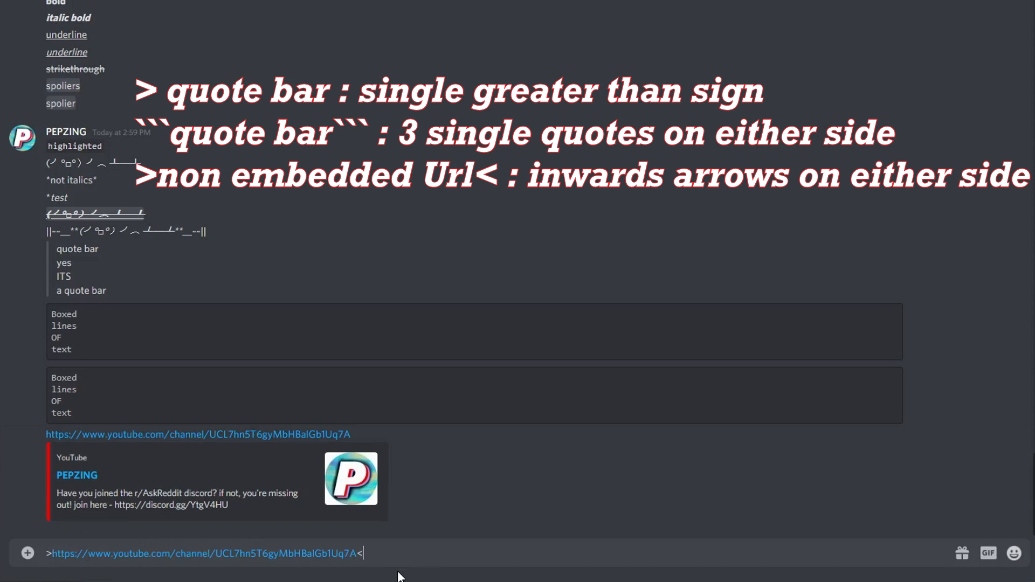
key(Return)
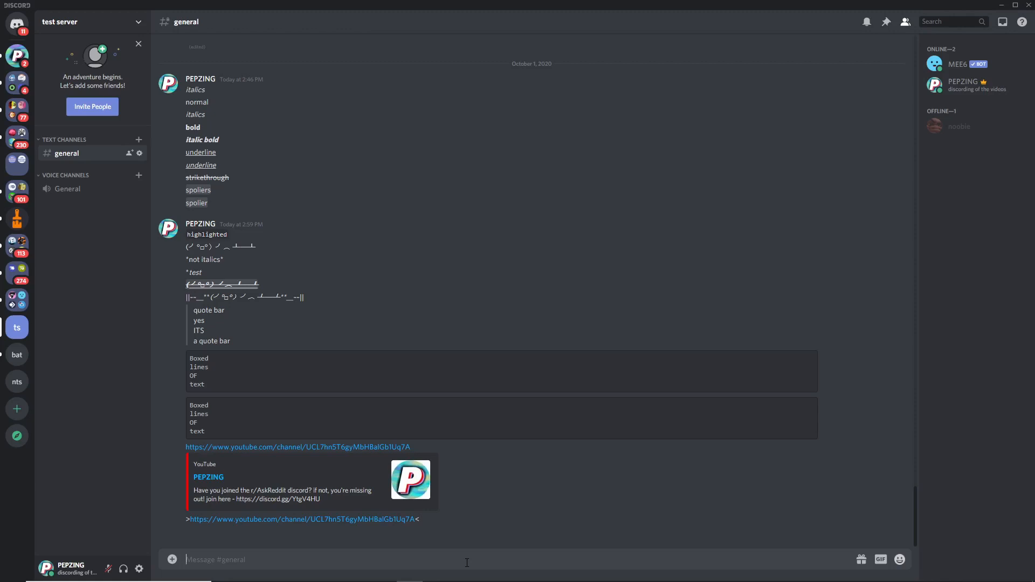
mouse_move(461, 552)
text(```)
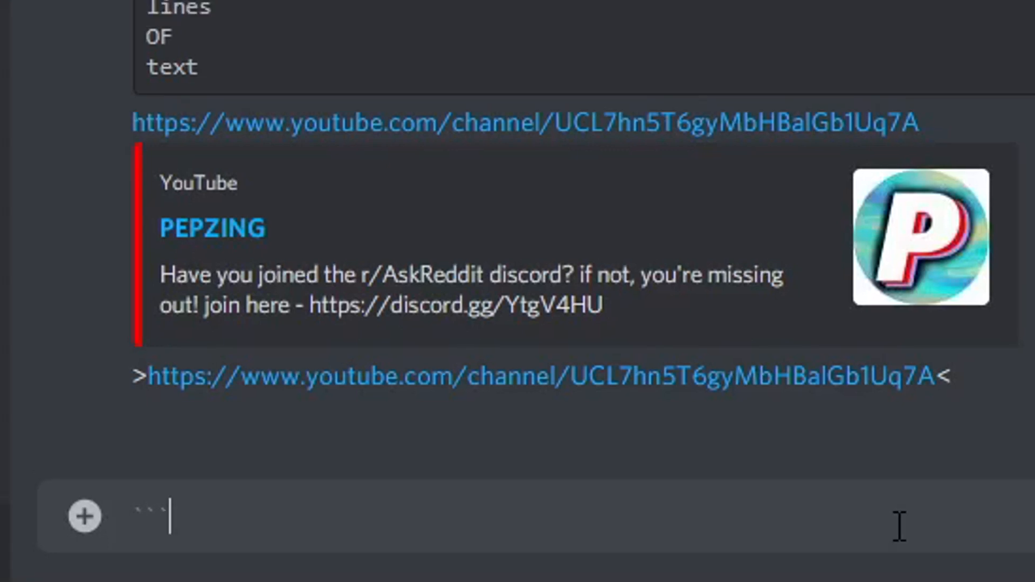
- Write a ```diff code block containing '- hello red' and close it with backticks
text(di)
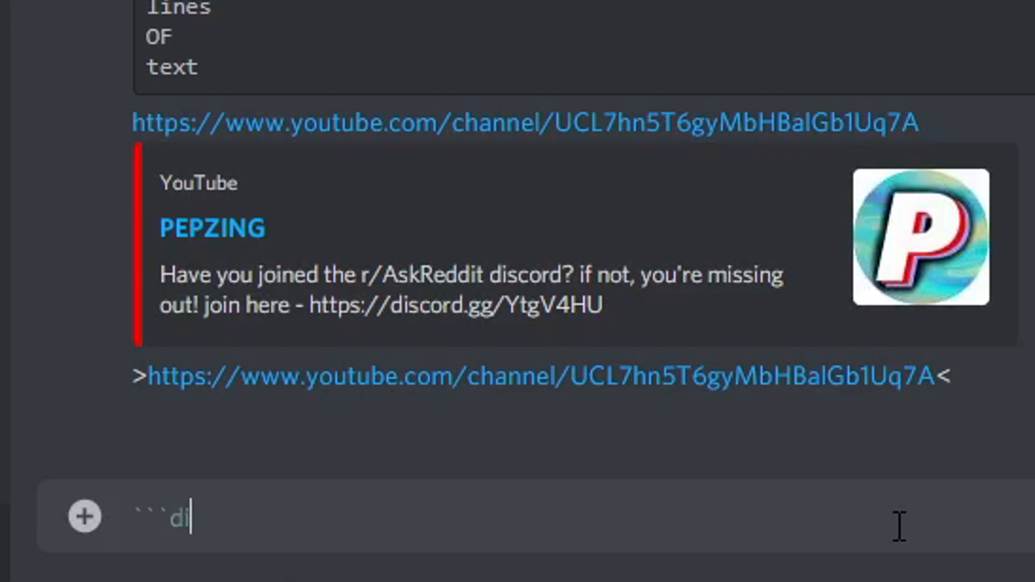
text(ff)
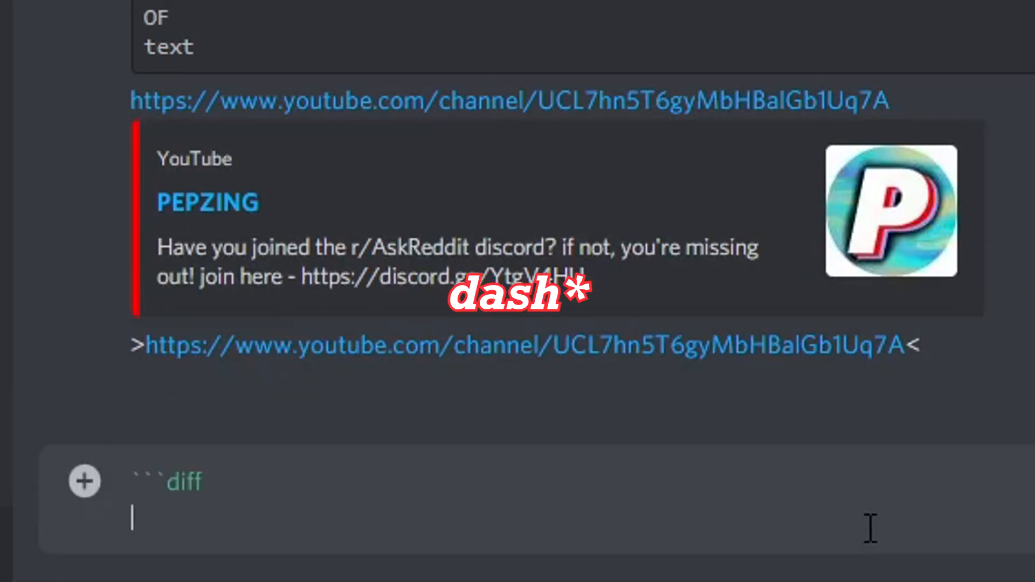
text(-)
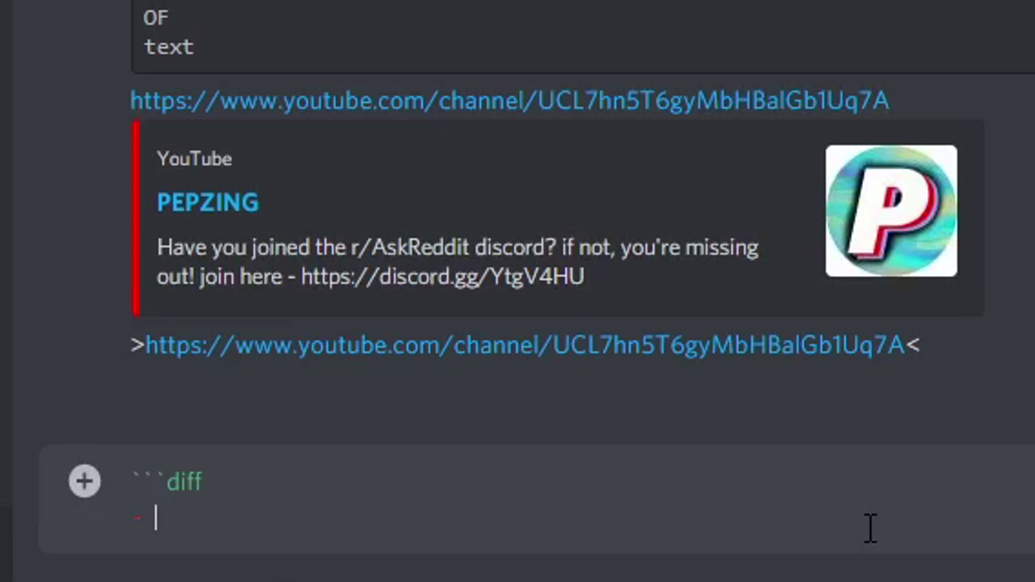
text(hello re)
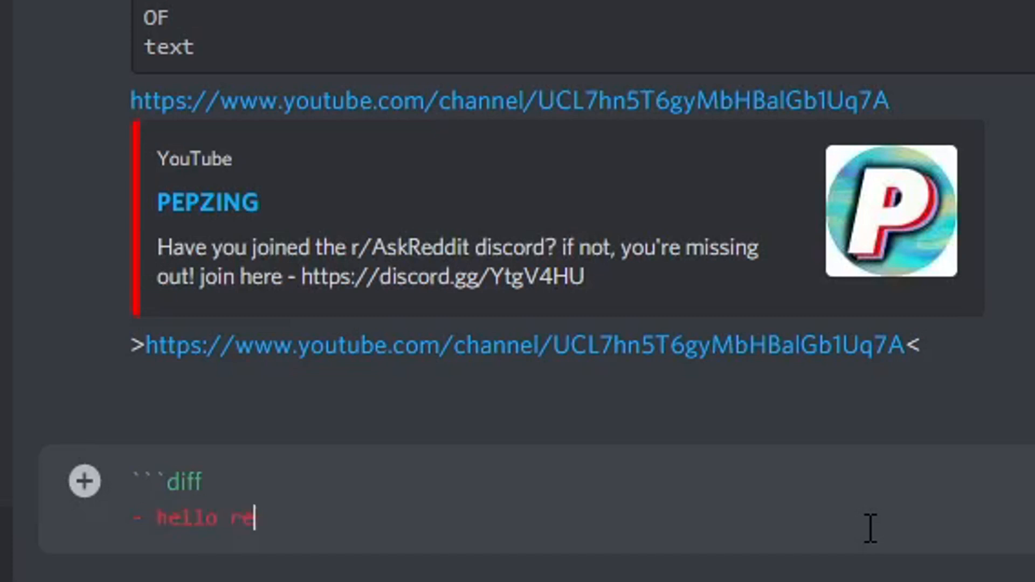
key(enter)
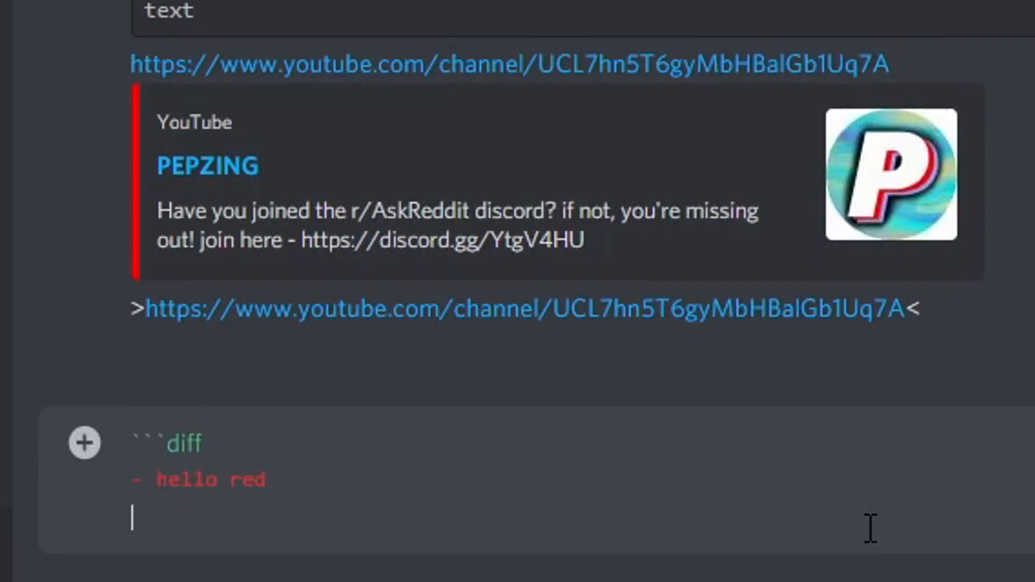
text(```)
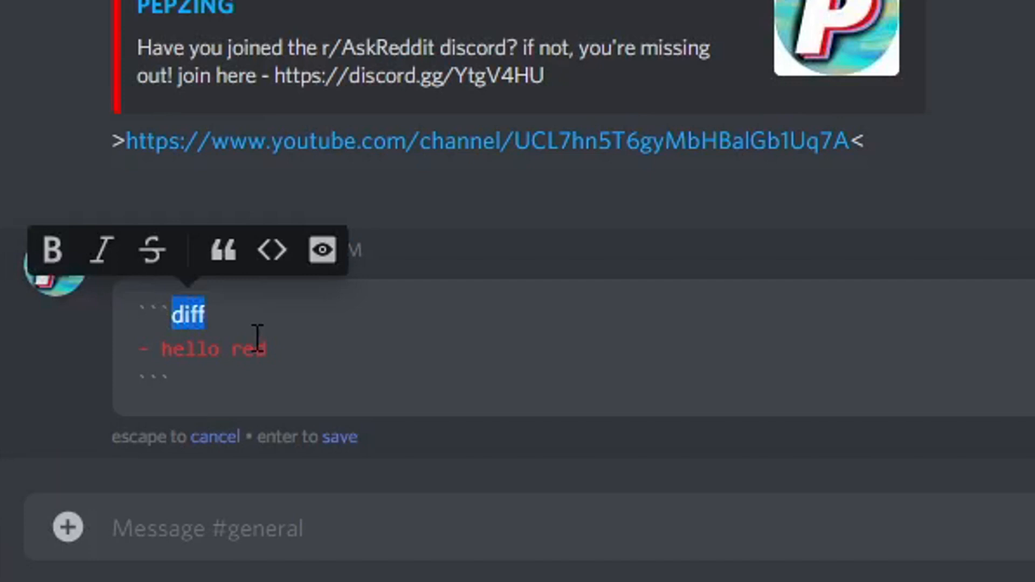
- Finish the yellow 'hello yellow words' fix block and begin a ```css code block
click(172, 383)
text([hello orange cool colour])
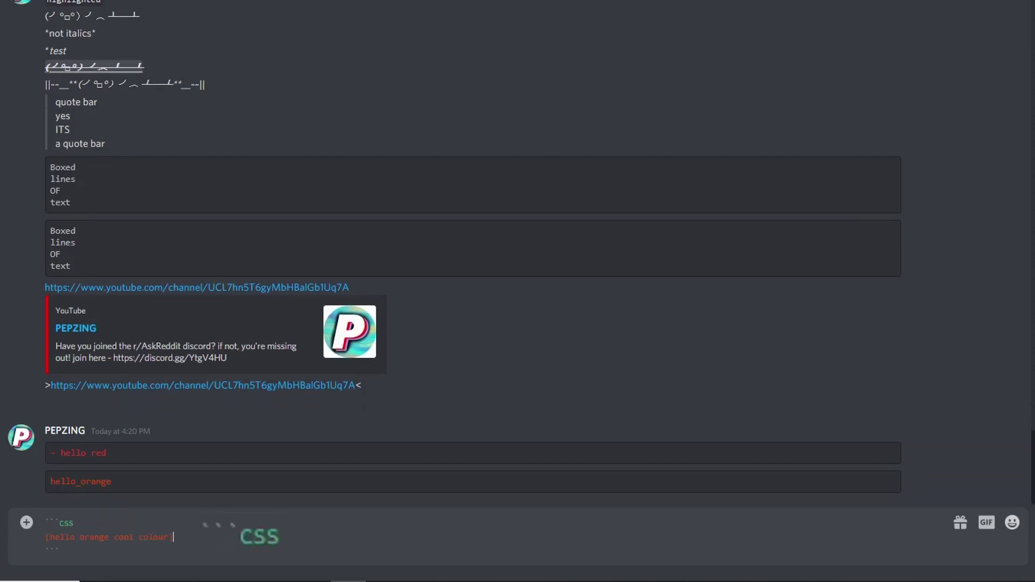
mouse_move(193, 507)
text(hello yello)
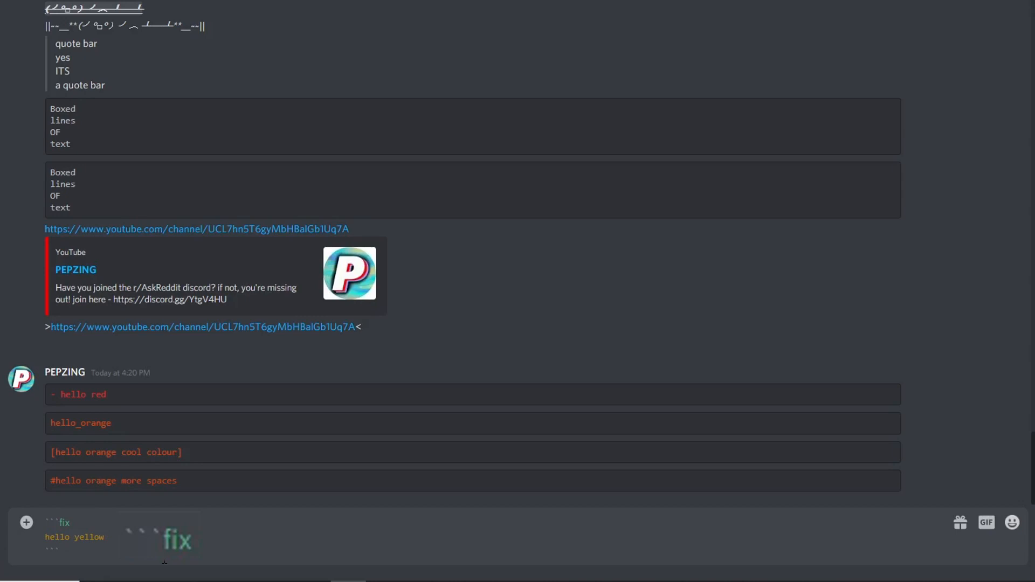
text(words)
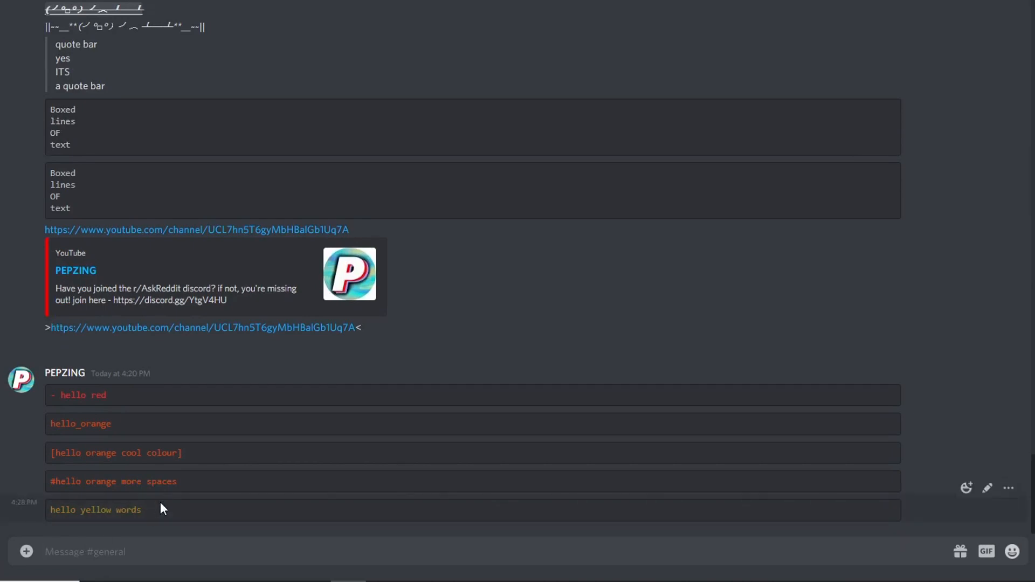
text(```css)
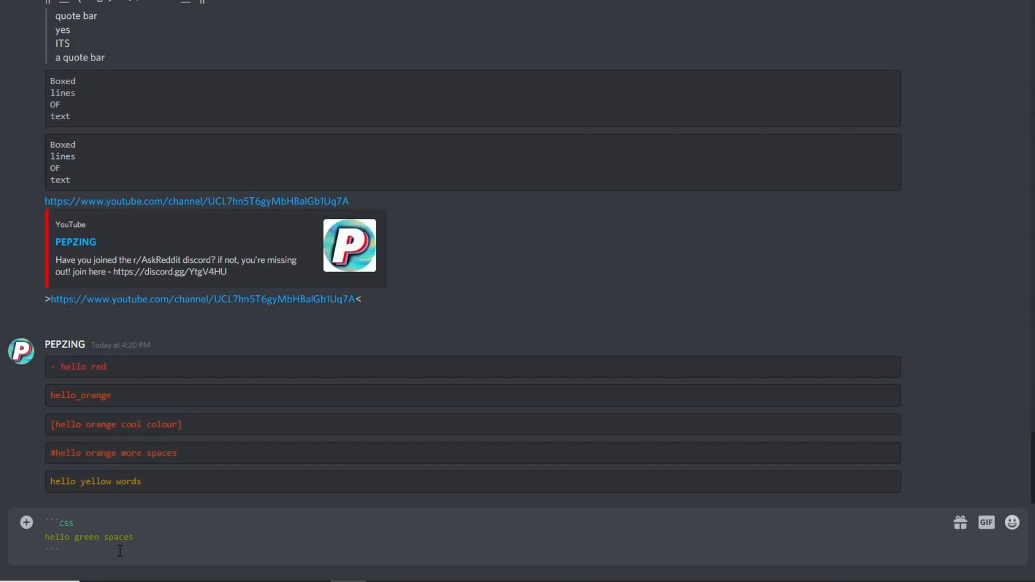
- Send the green css 'hello' code block, then the blue ini code block, to #general
key(Return)
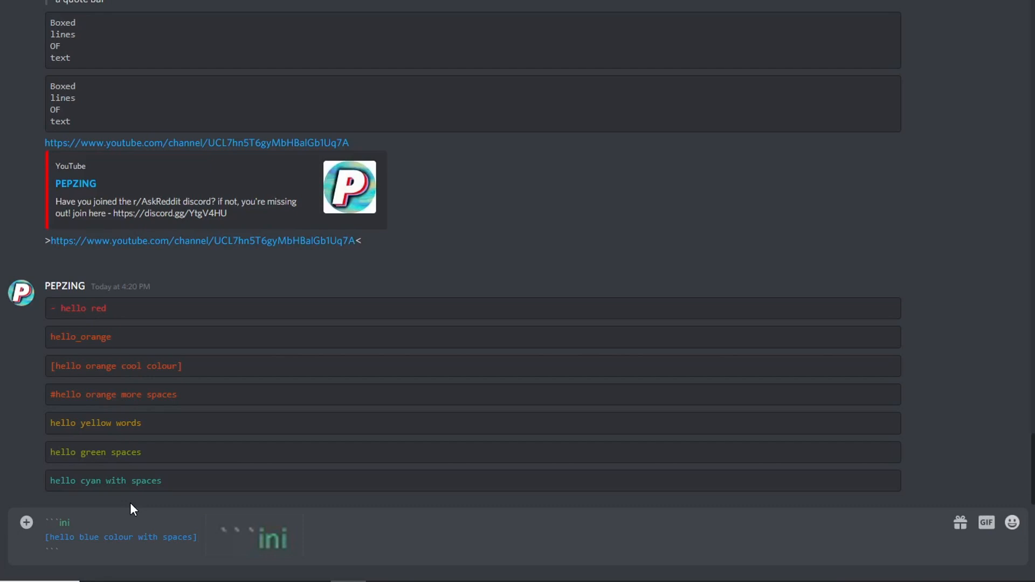
key(Return)
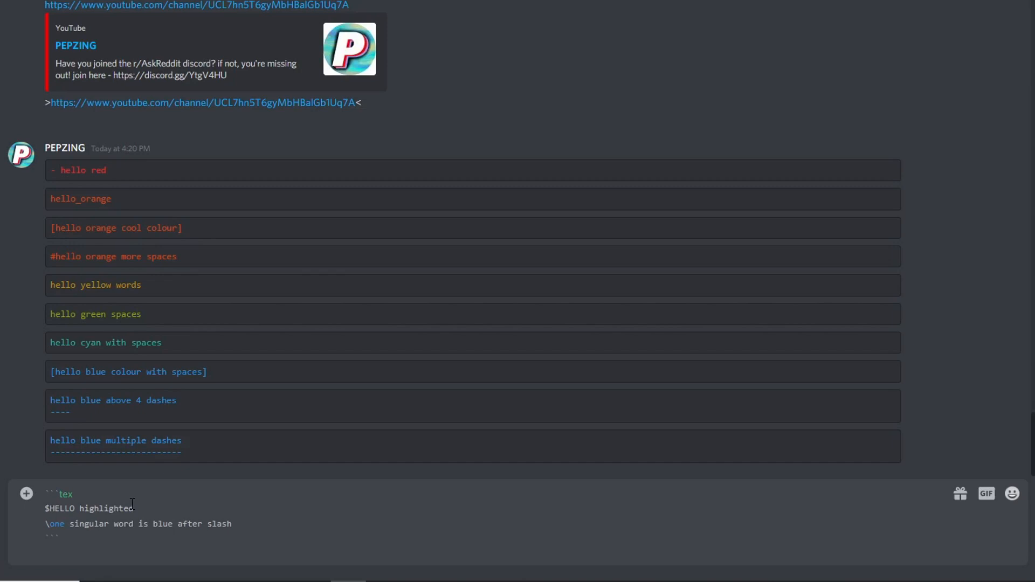
mouse_move(141, 554)
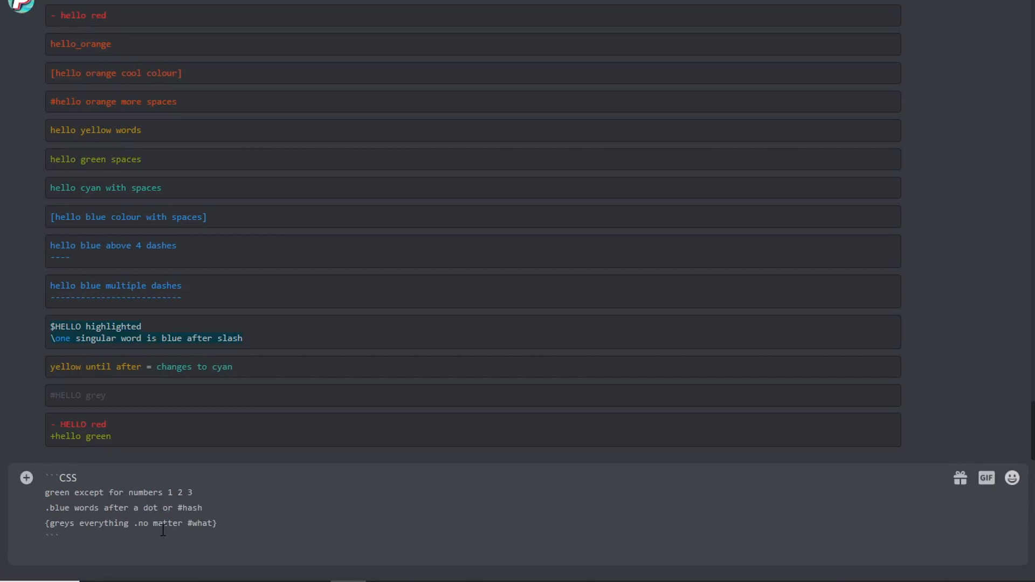
- Send the green/blue CSS block, then post an elixir block with coloured keywords and cyan numbers
key(Return)
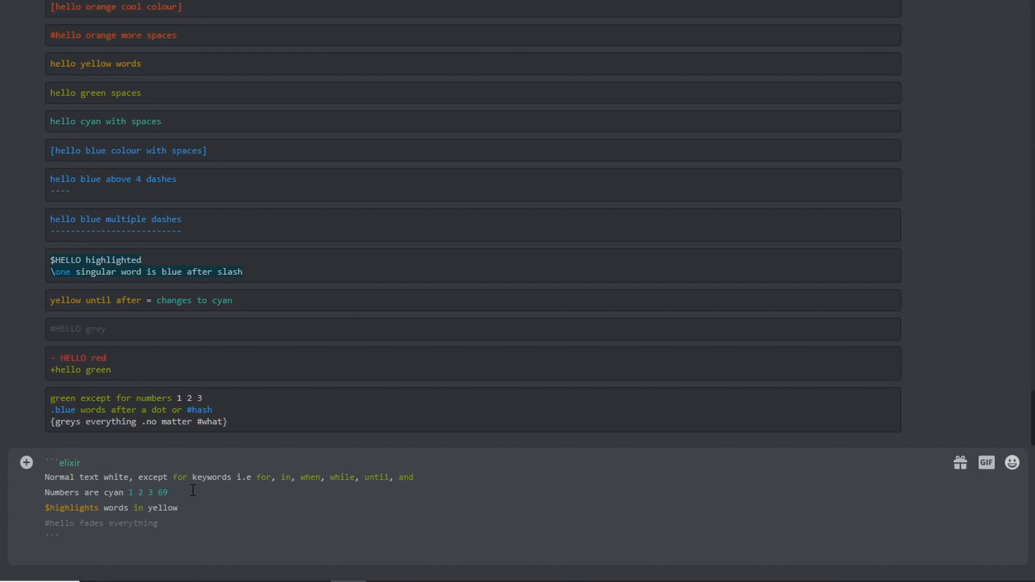
key(enter)
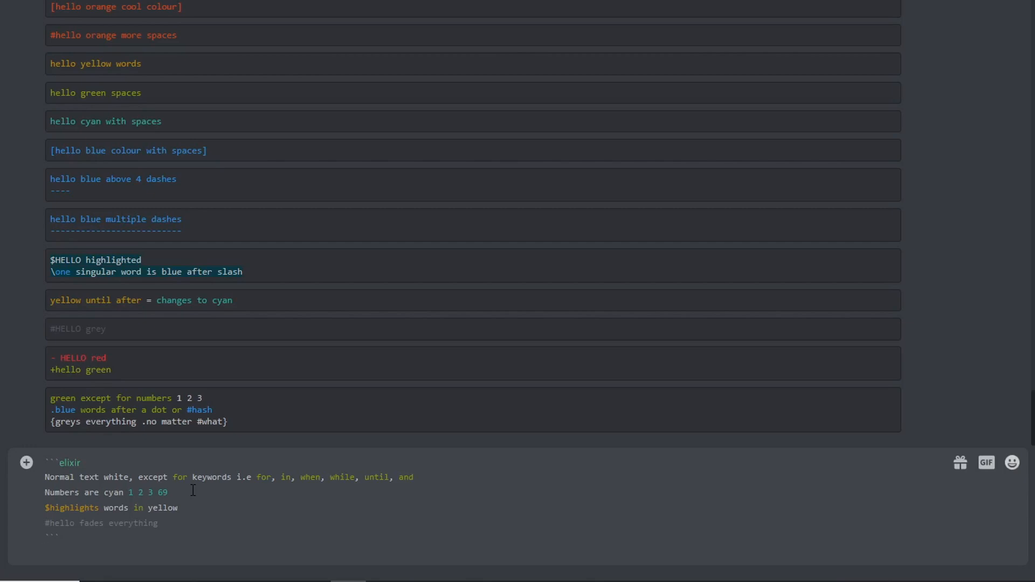
key(enter)
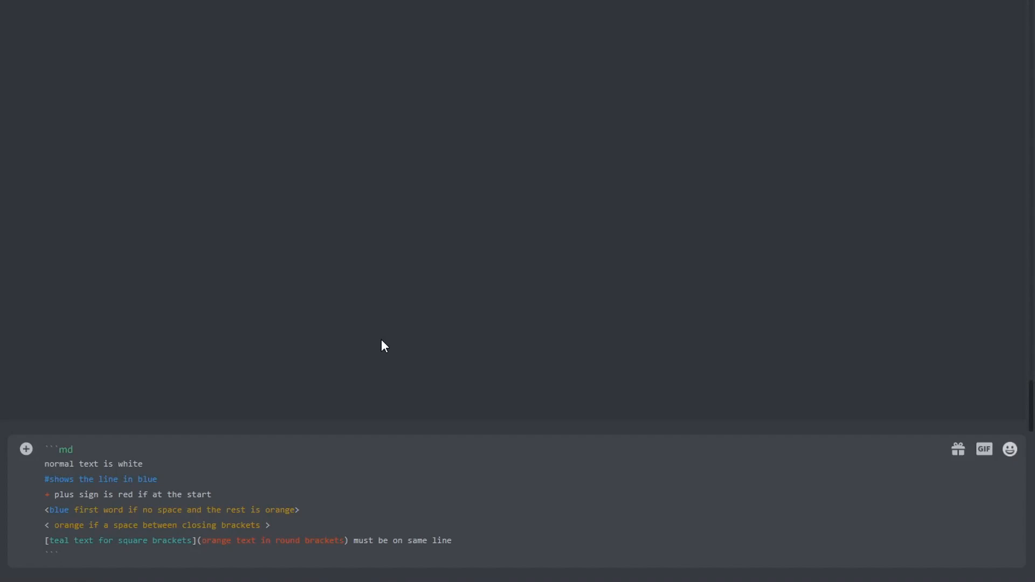
- Post the md block with white text, blue # line, orange angle-bracket and red round-bracket text
click(59, 553)
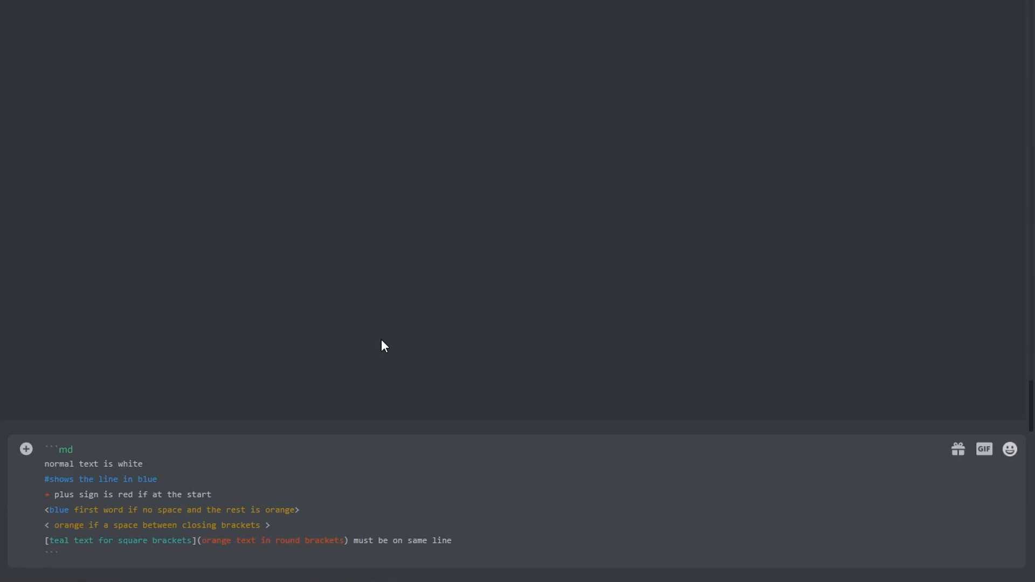
click(60, 554)
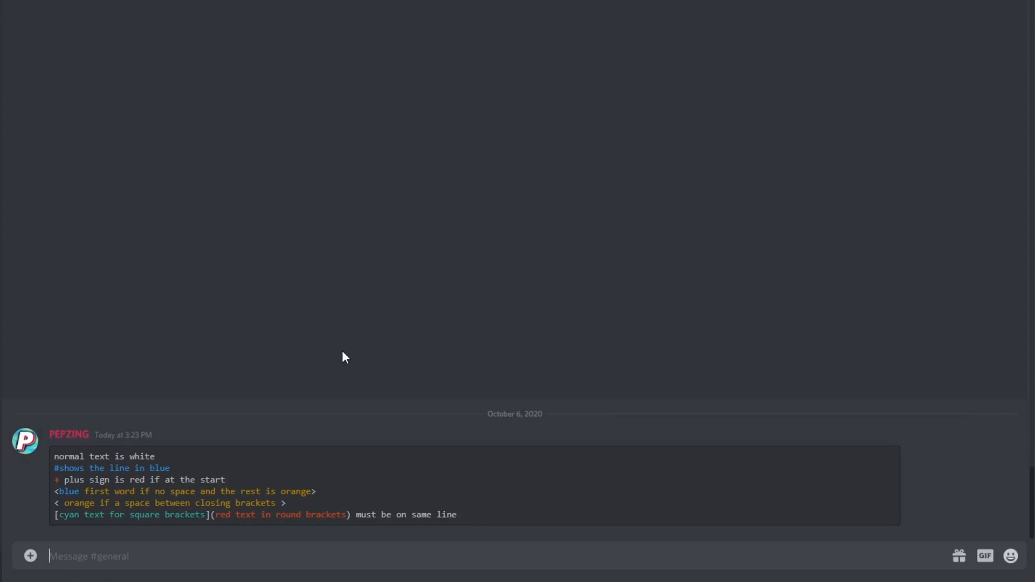
mouse_move(405, 447)
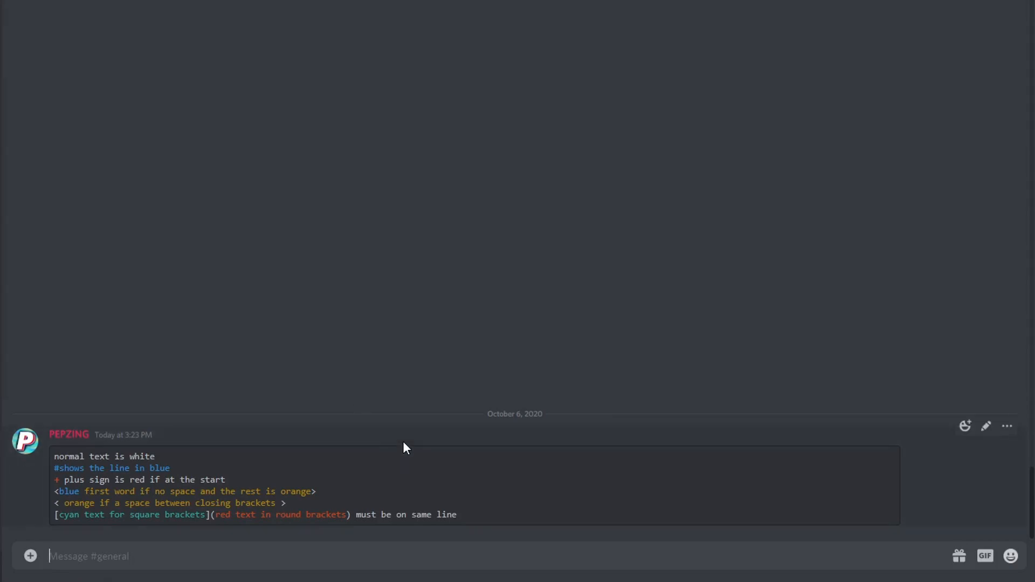
mouse_move(324, 290)
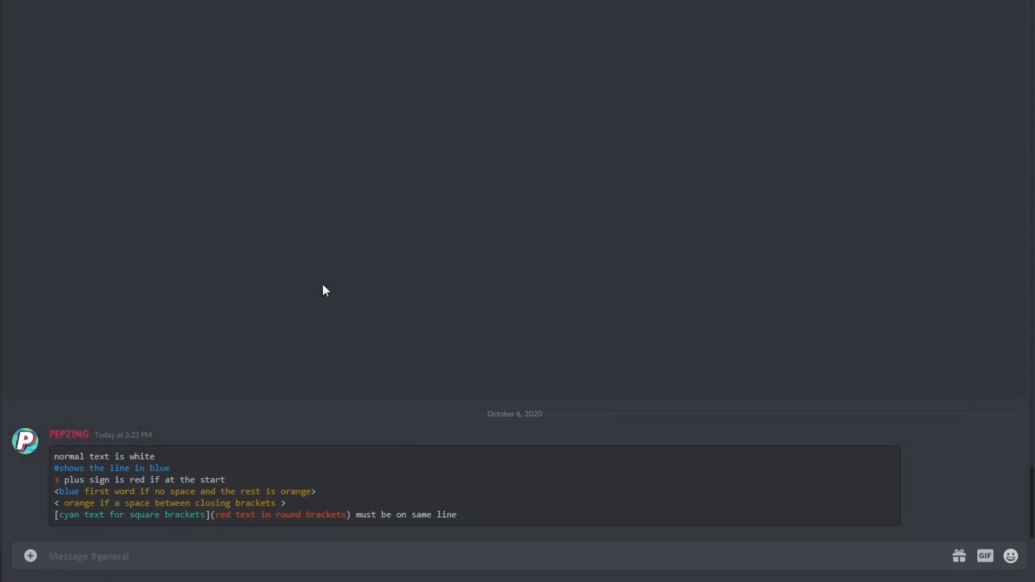
mouse_move(323, 290)
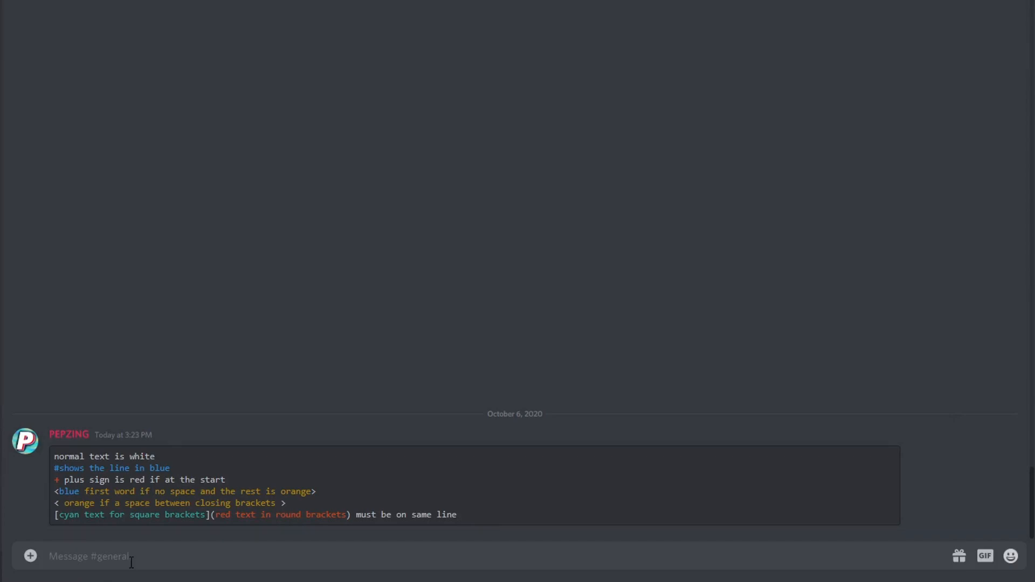
mouse_move(344, 358)
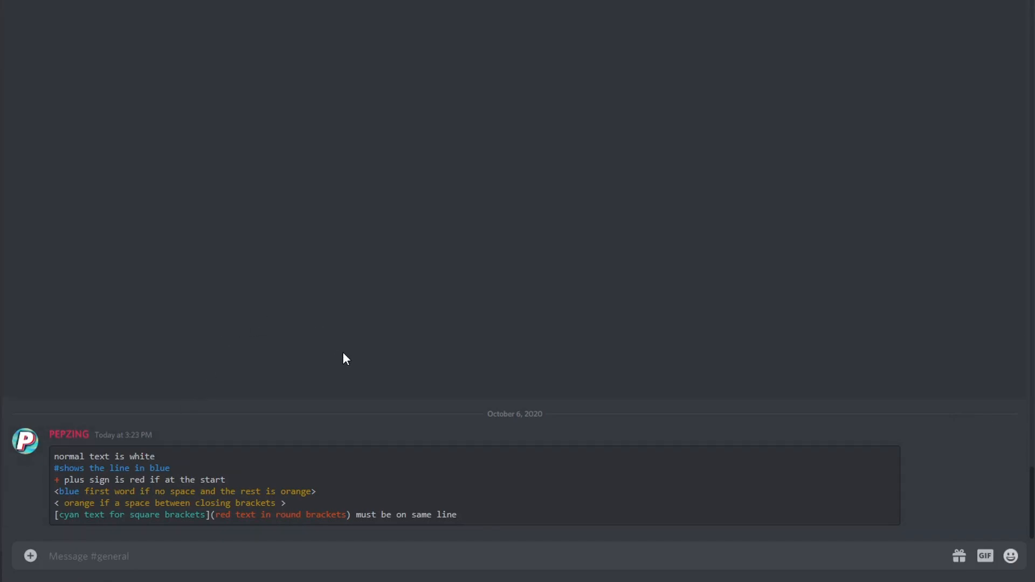
mouse_move(405, 449)
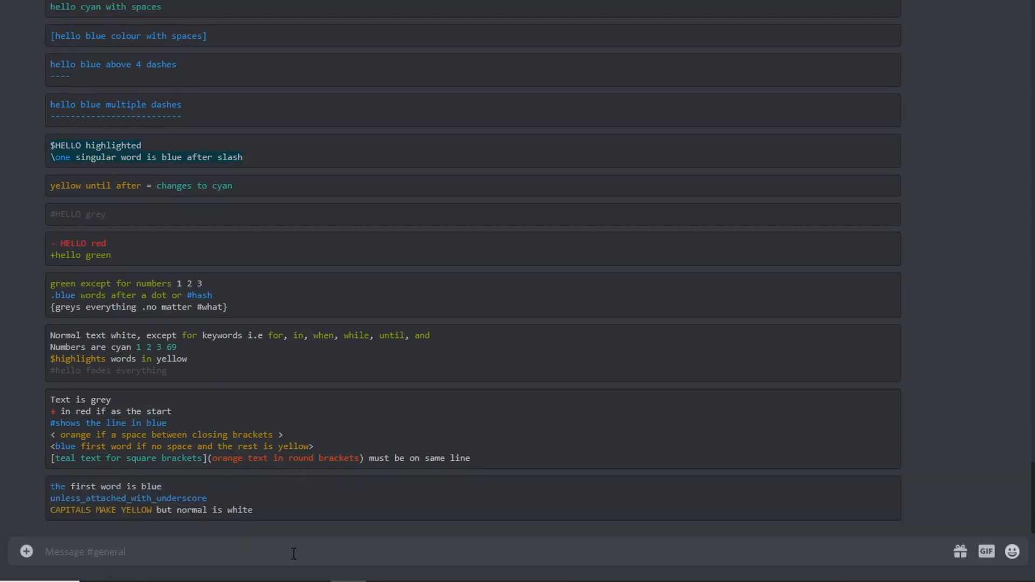
scroll(up, 3)
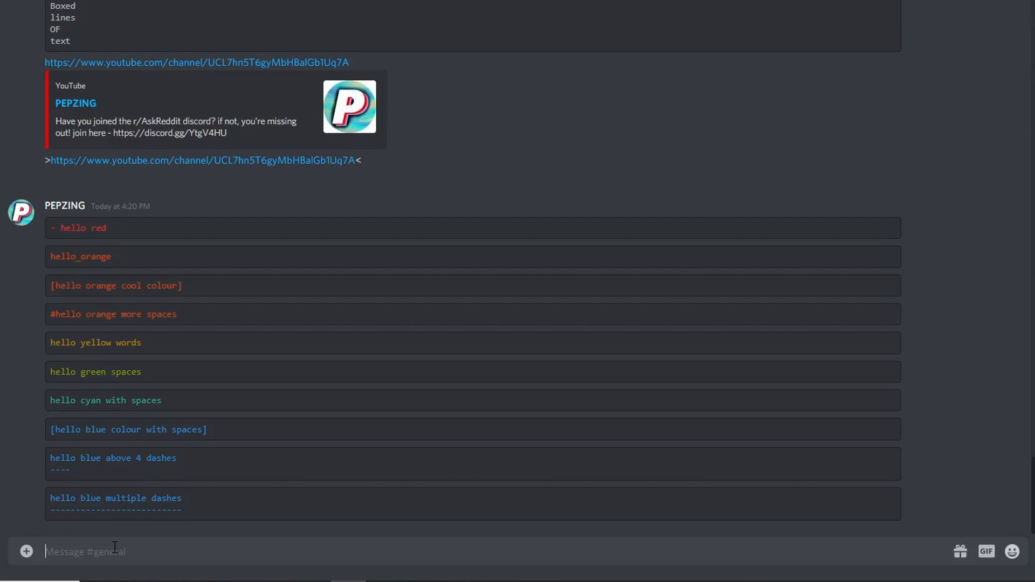
mouse_move(23, 491)
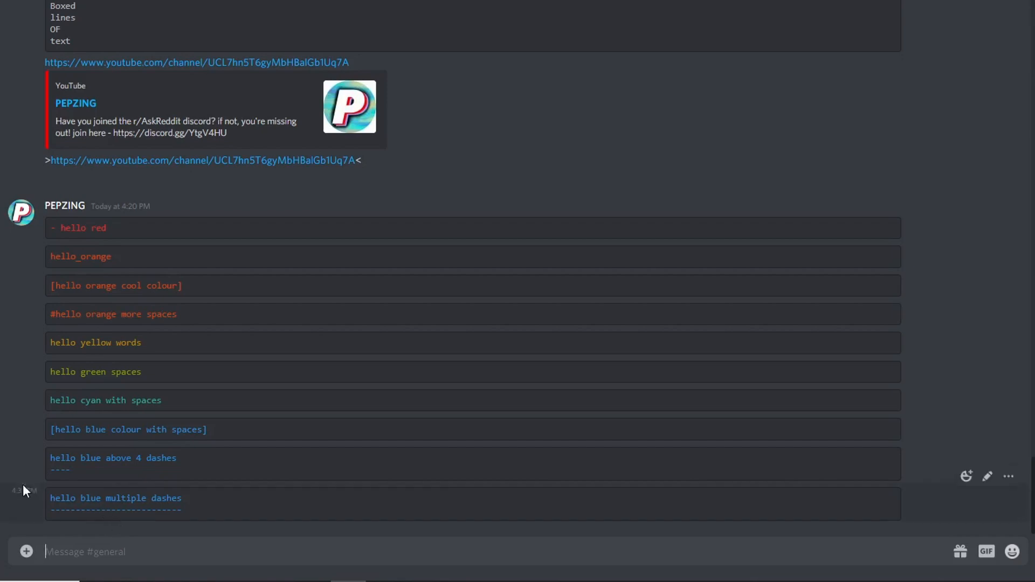
mouse_move(1013, 328)
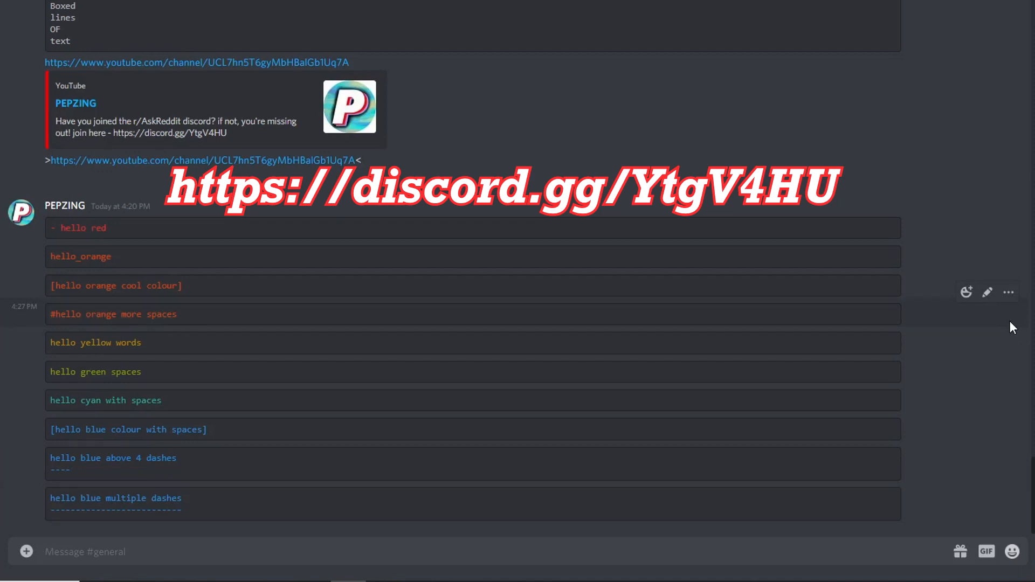
mouse_move(629, 344)
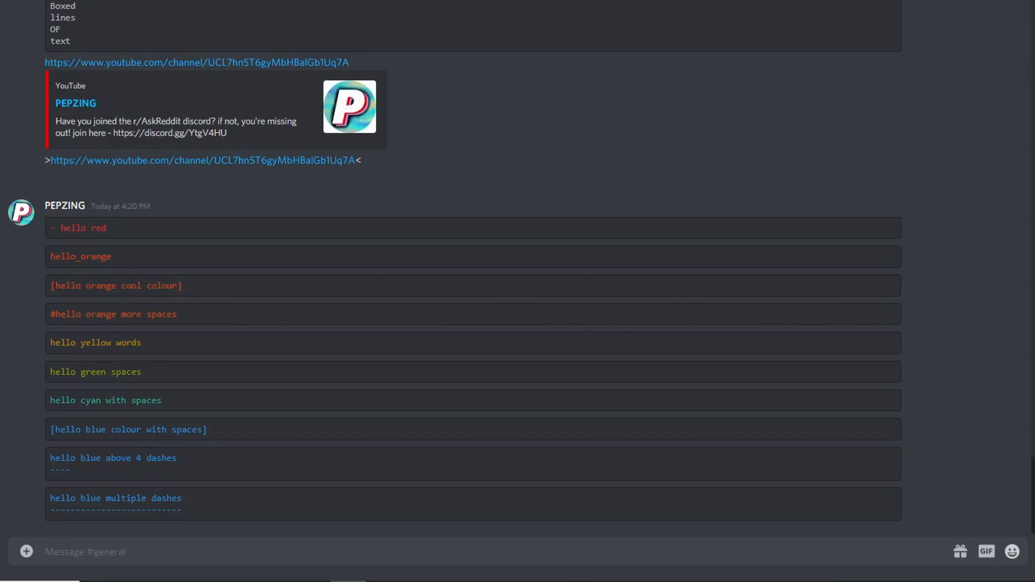
mouse_move(893, 283)
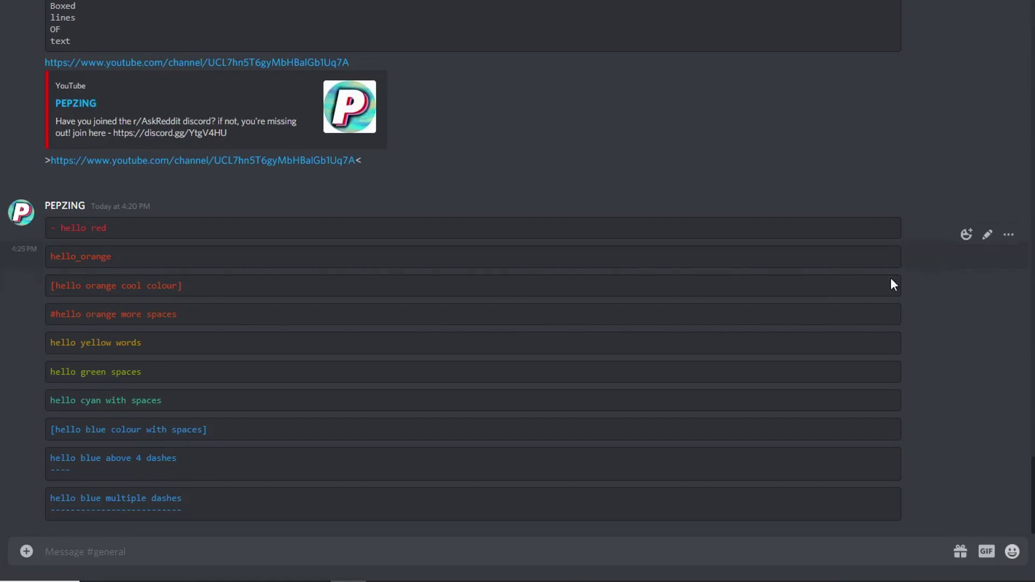
mouse_move(606, 218)
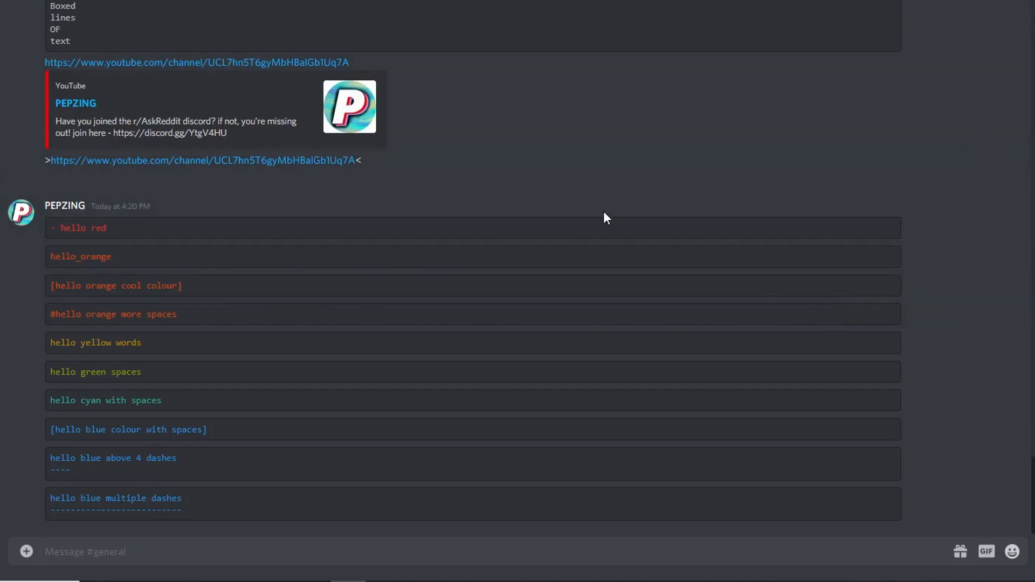
mouse_move(435, 287)
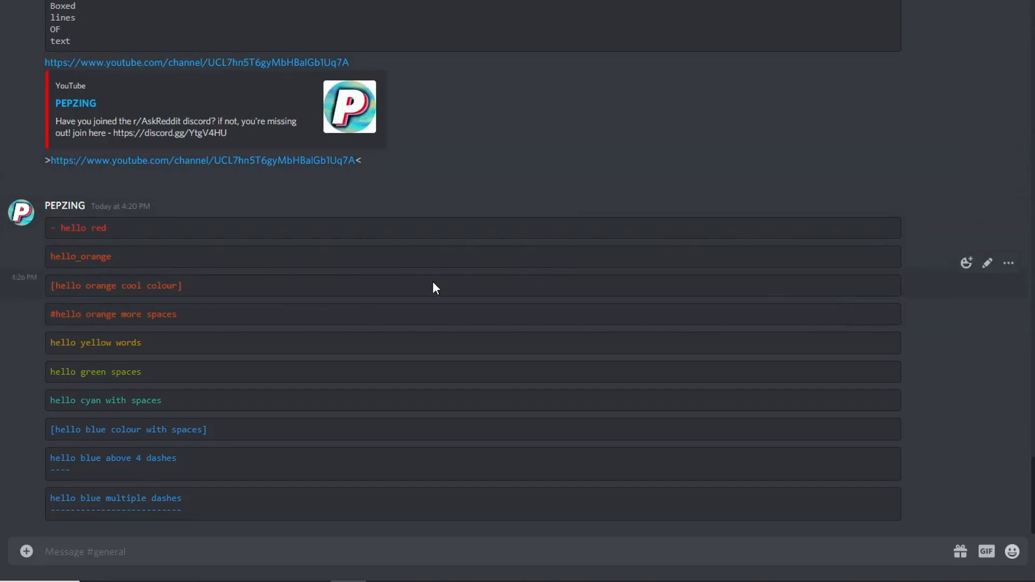